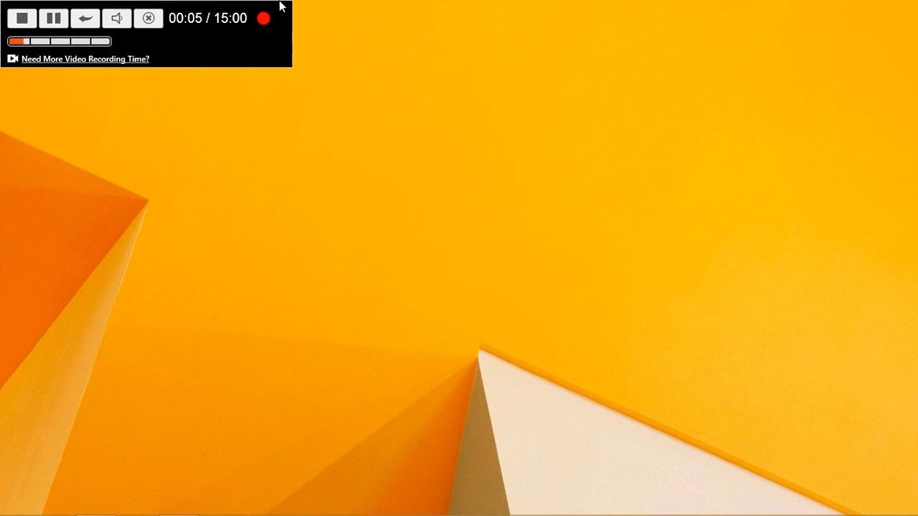
mouse_move(385, 146)
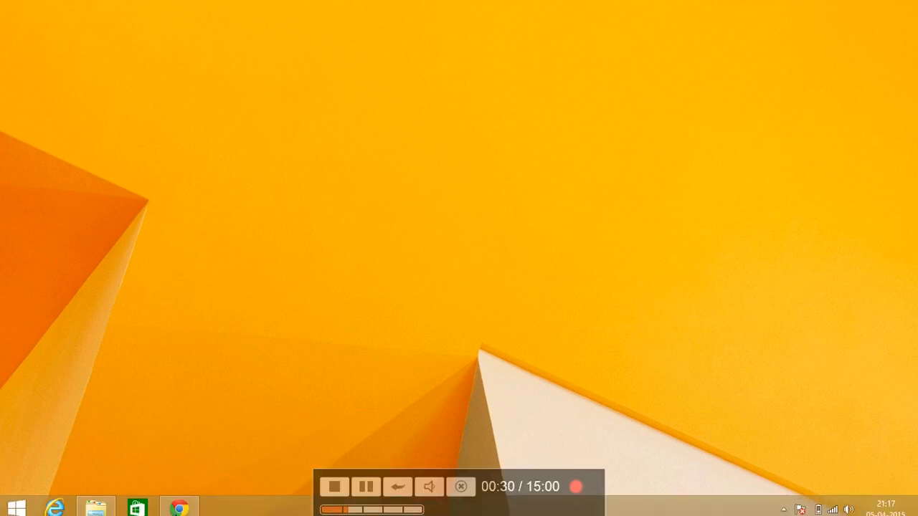
Step: Search Google in a new Chrome tab for 'eclipse juno download' and open the Juno SR2 Packages result
click(177, 505)
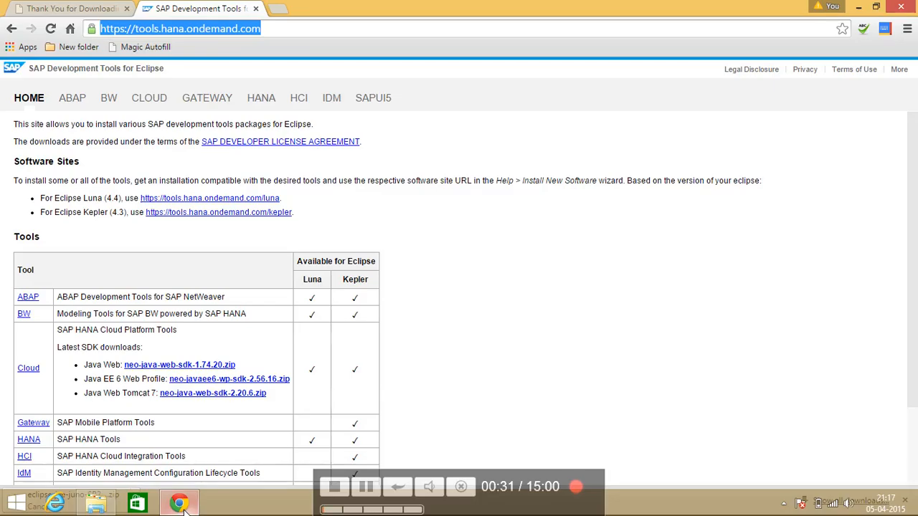
click(277, 8)
text(google.co.in)
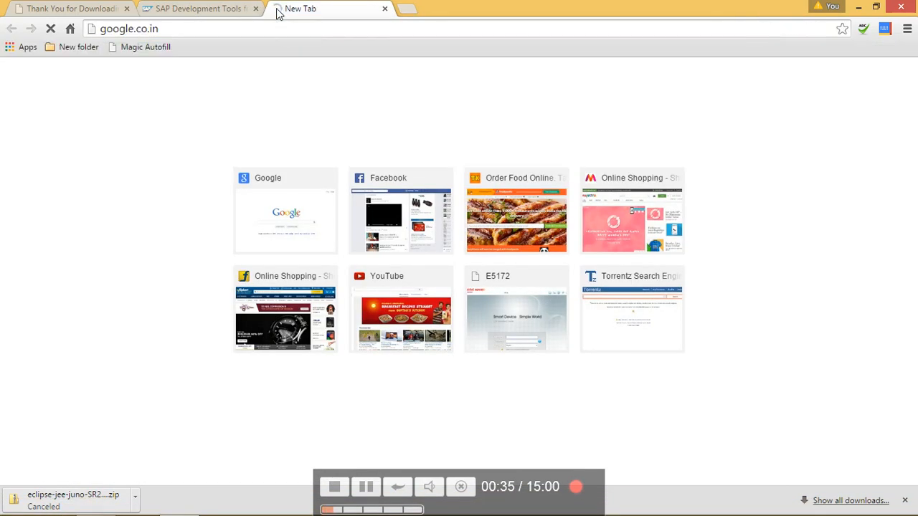
text(eclipse juno download)
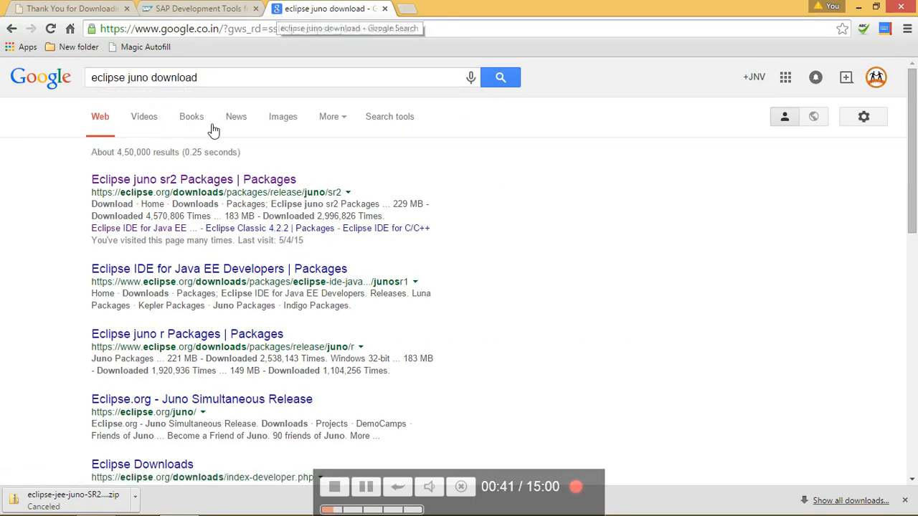
click(192, 179)
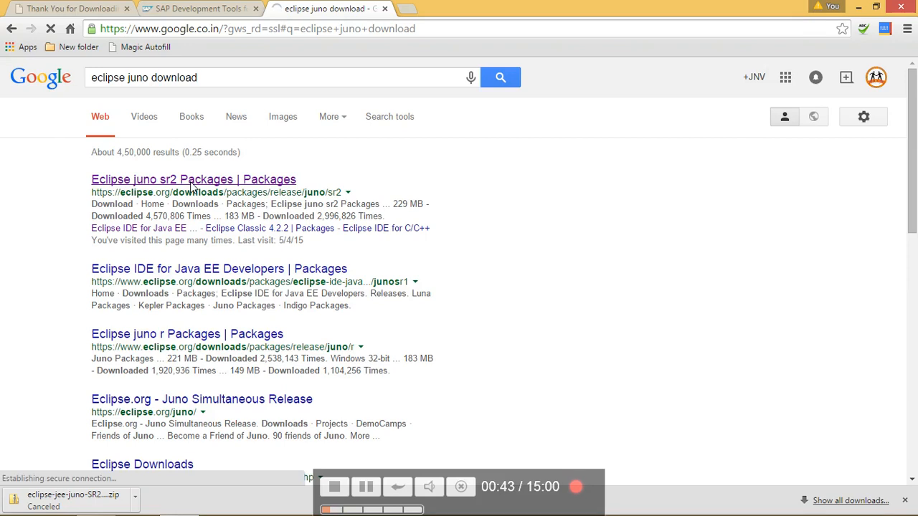
click(193, 179)
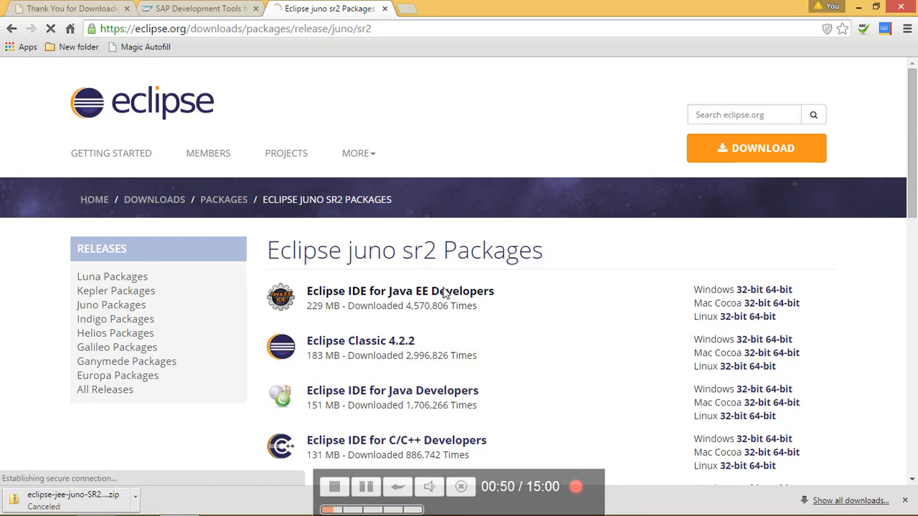
Step: Choose Eclipse IDE for Java EE Developers and request its Windows 32-bit package
click(400, 290)
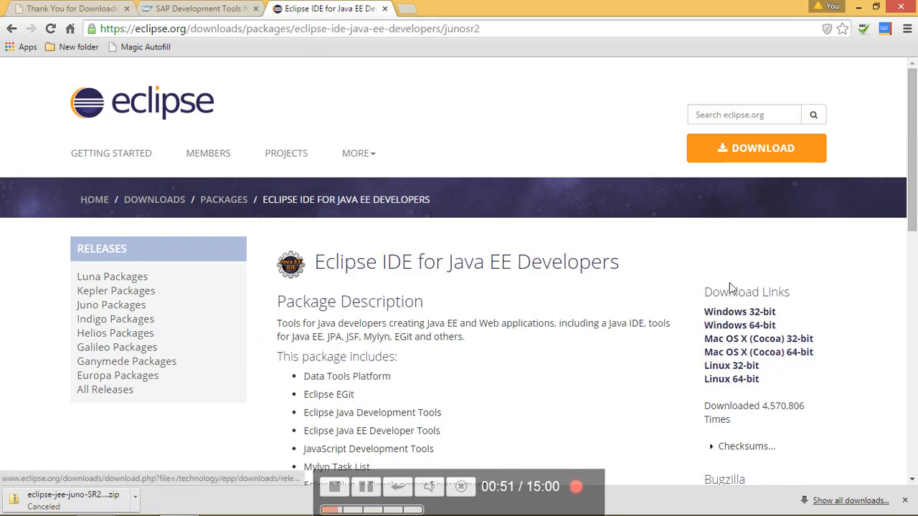
mouse_move(795, 270)
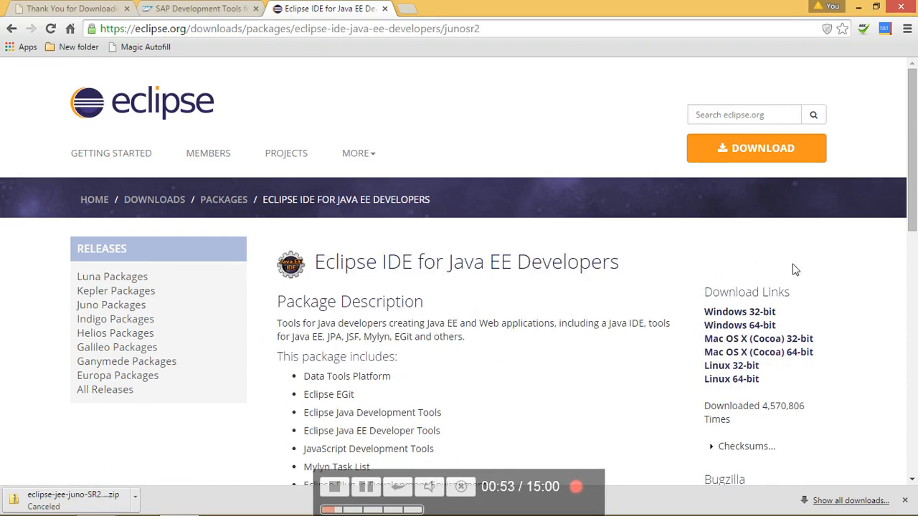
mouse_move(800, 281)
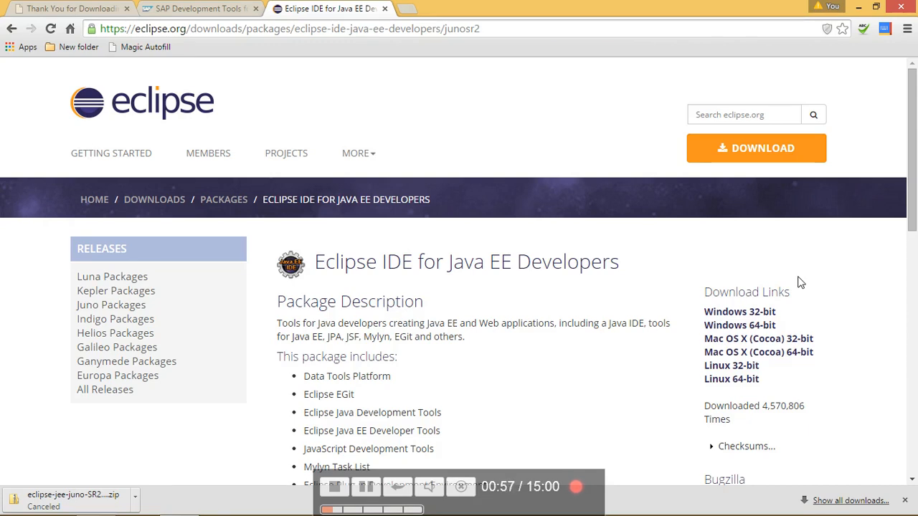
mouse_move(764, 313)
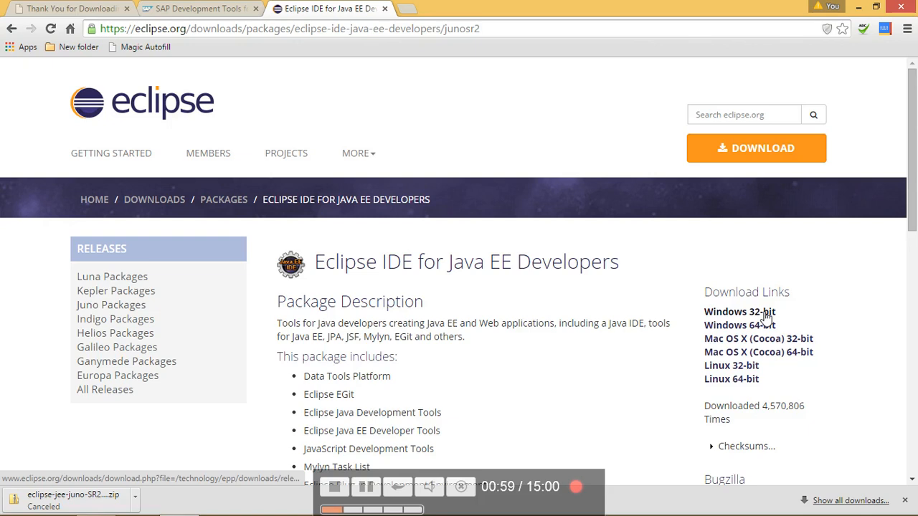
click(739, 313)
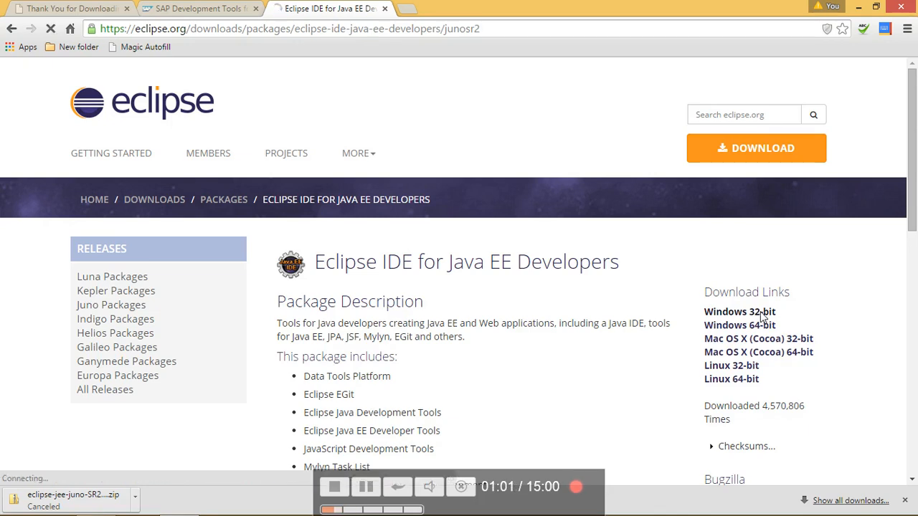
Step: Start downloading eclipse-jee-juno-SR2-win32.zip from the suggested Taiwan mirror
click(738, 313)
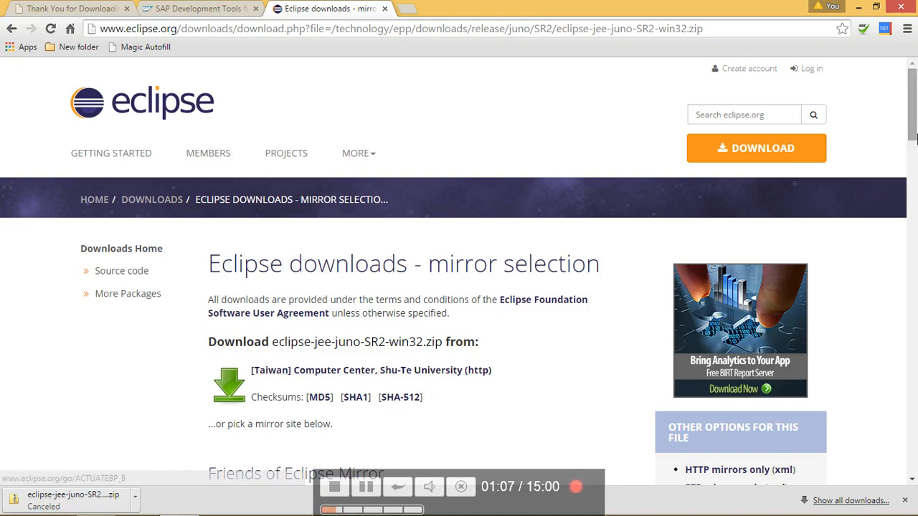
scroll(down, 3)
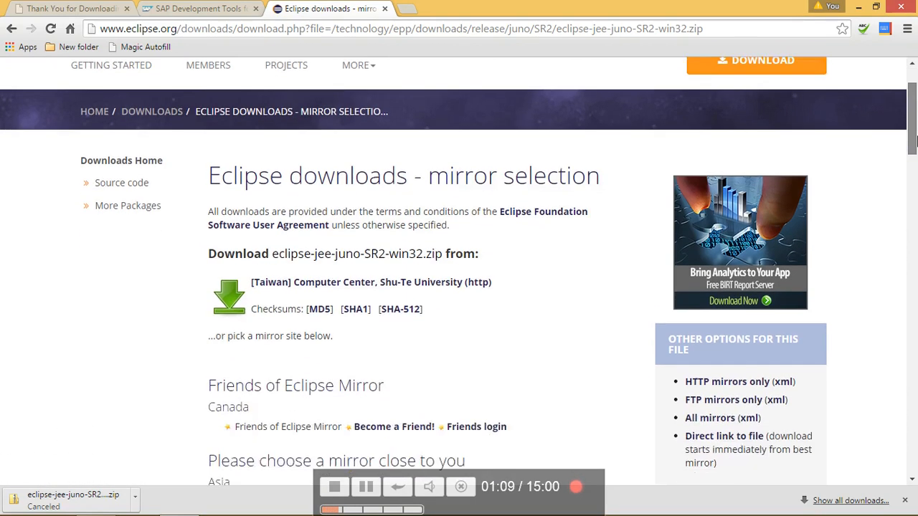
scroll(down, 3)
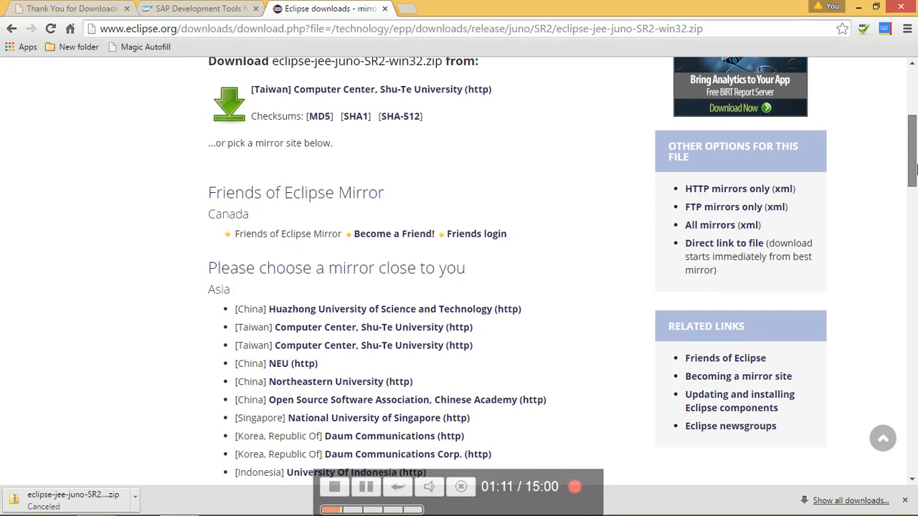
scroll(down, 3)
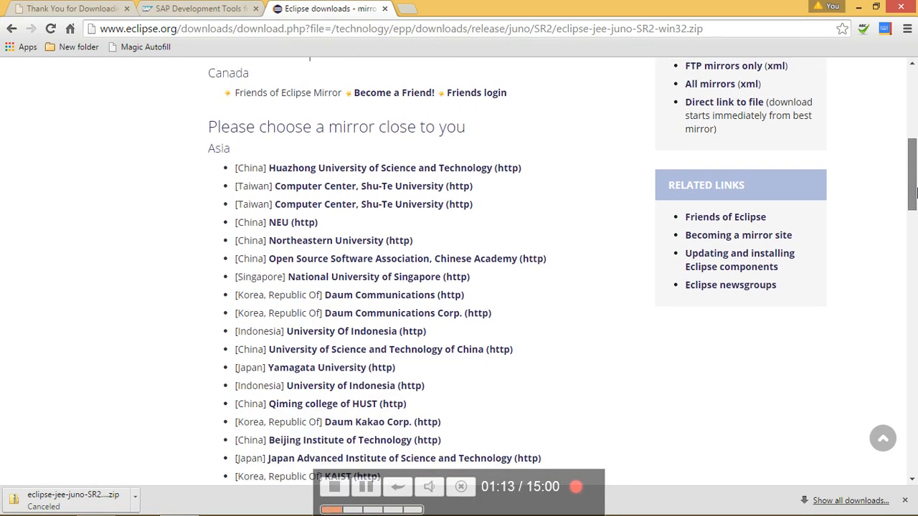
scroll(down, 3)
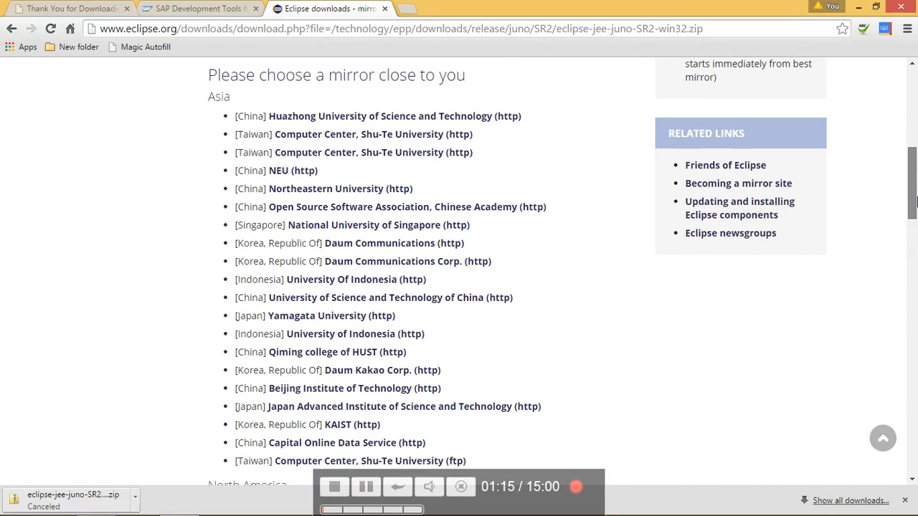
scroll(up, 3)
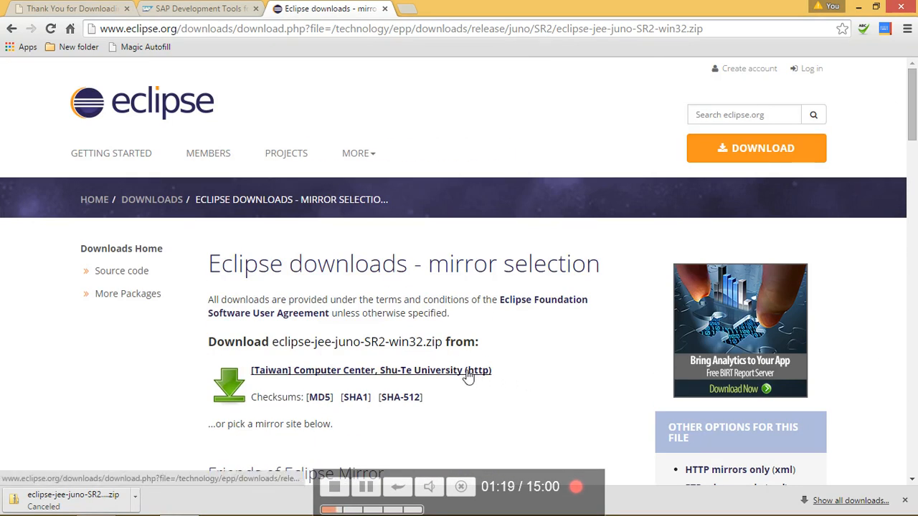
click(370, 370)
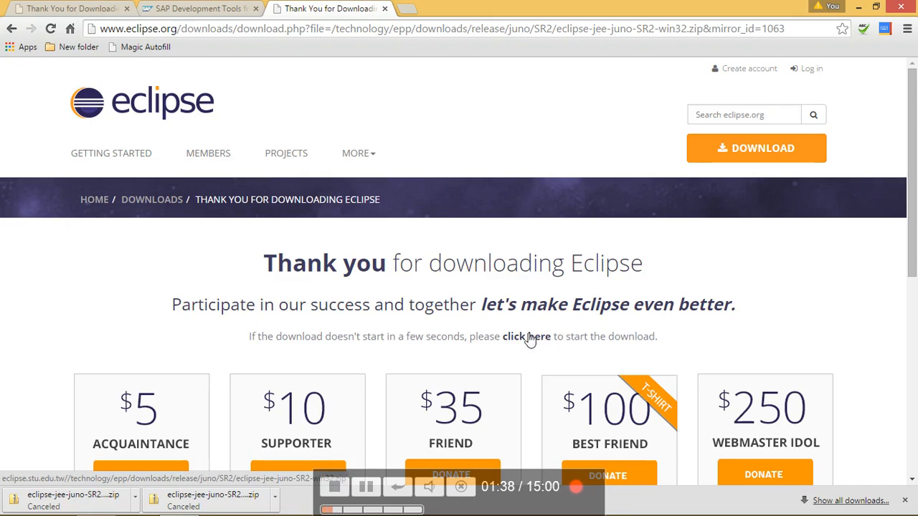
mouse_move(219, 367)
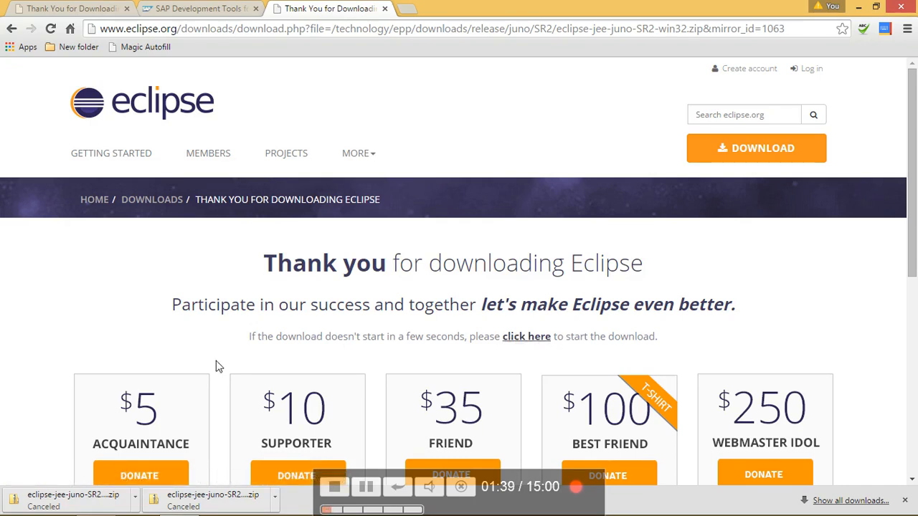
mouse_move(703, 8)
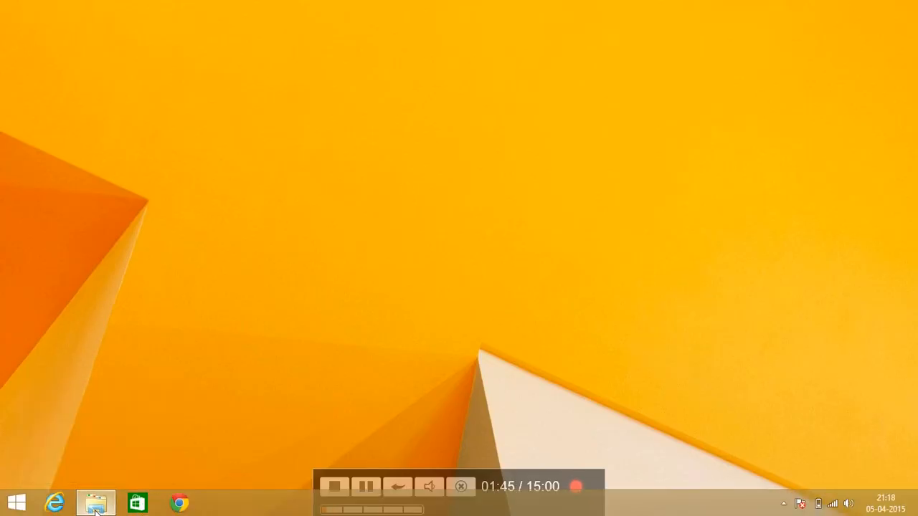
Step: Browse into the extracted eclipse-jee-juno-SR2-win32 folder and its eclipse subfolder in File Explorer
click(90, 500)
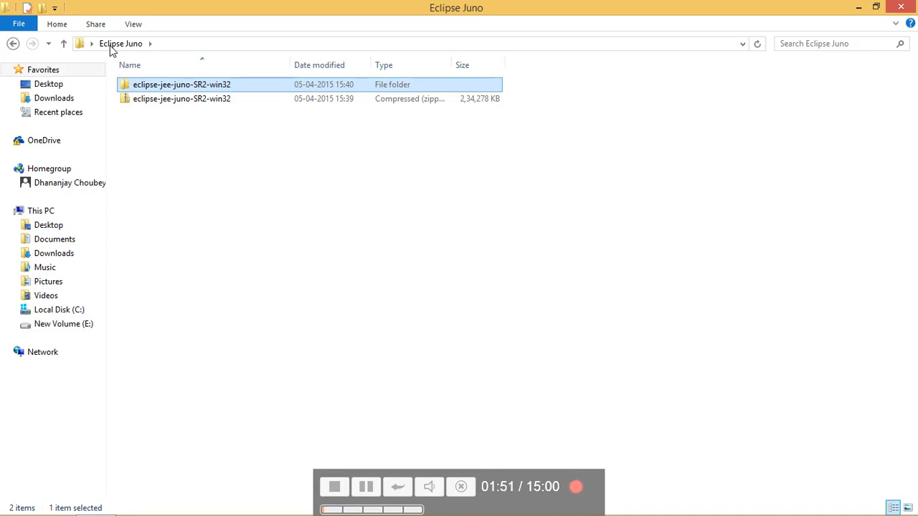
click(181, 97)
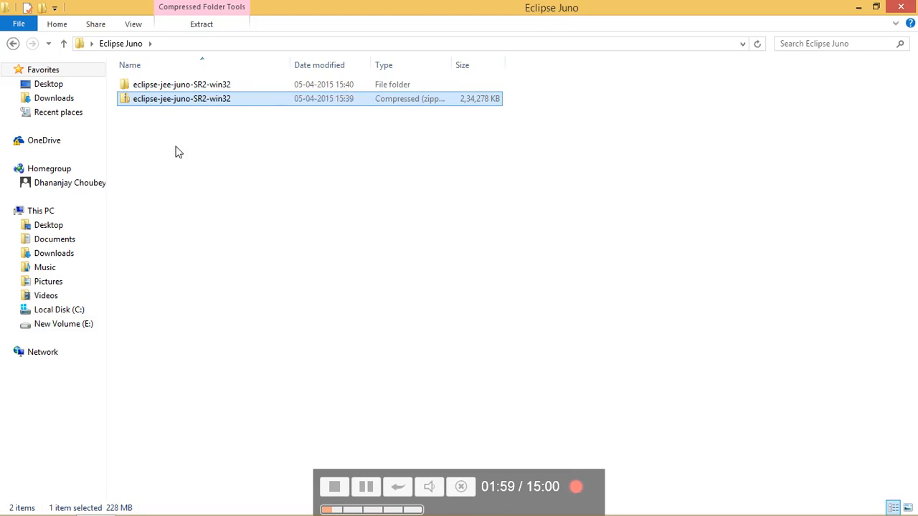
click(181, 85)
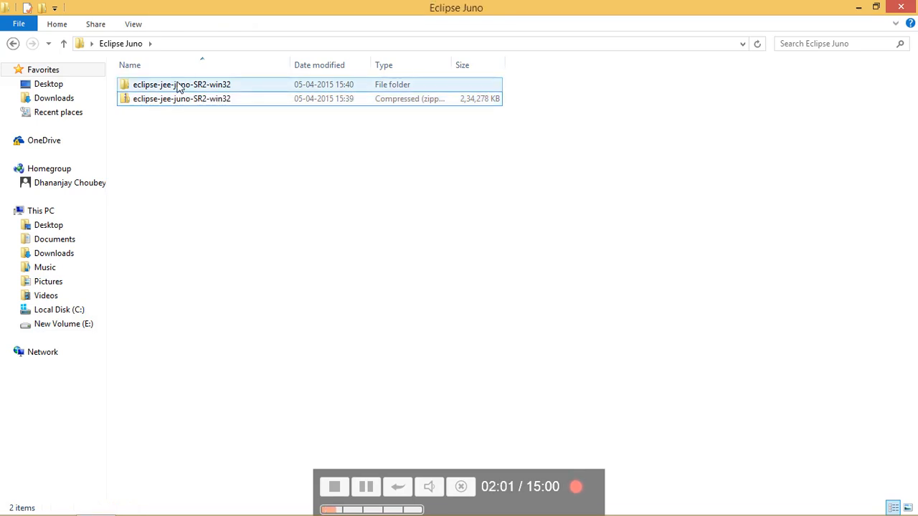
double_click(181, 83)
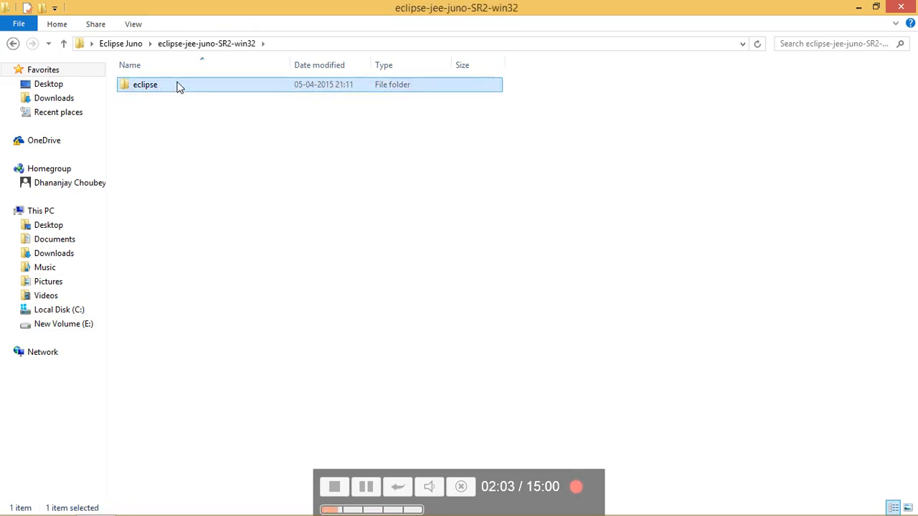
double_click(145, 83)
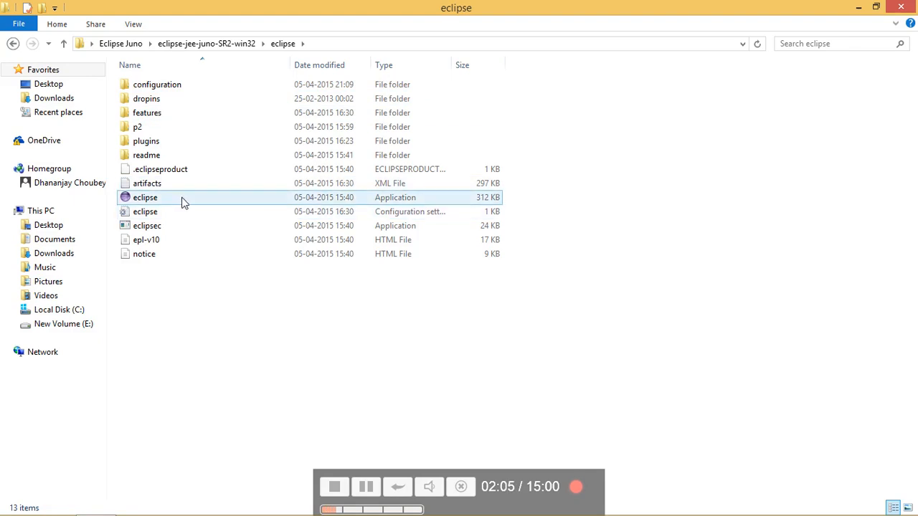
Step: Launch eclipse.exe, bringing up the Open File security warning
click(145, 198)
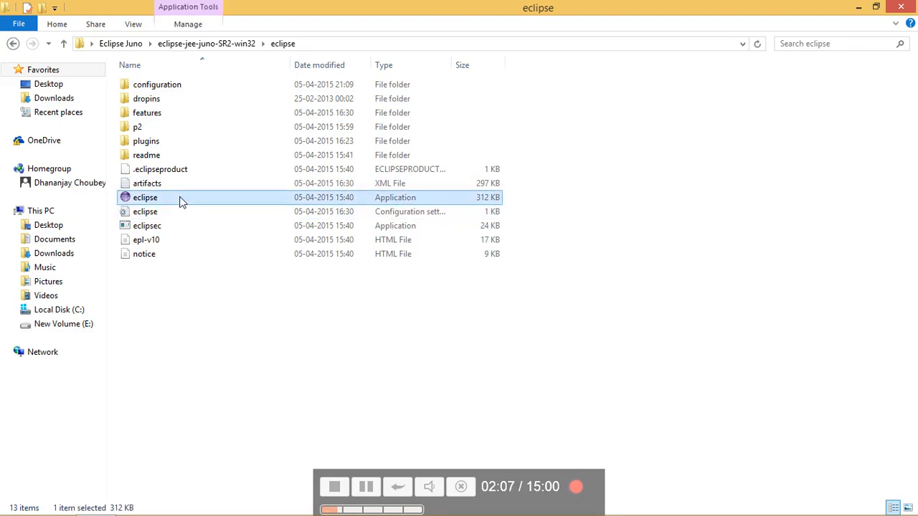
double_click(144, 198)
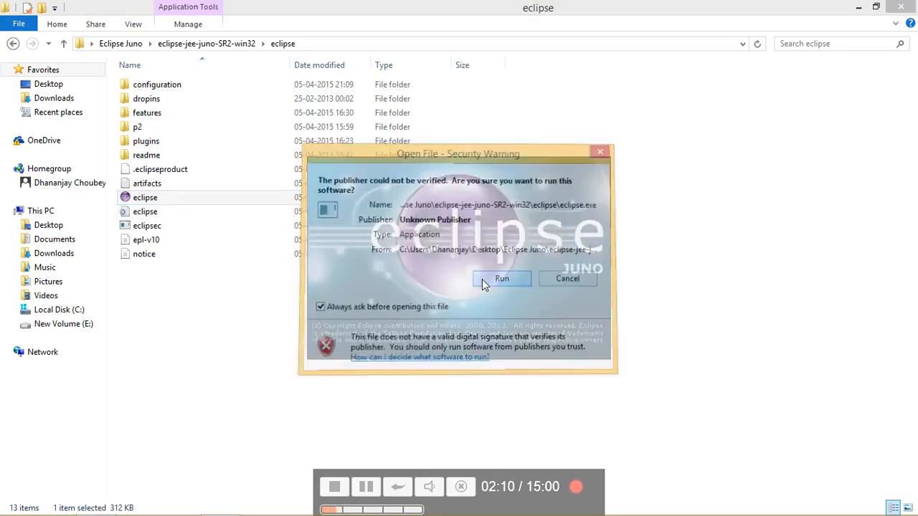
Step: Confirm Run in the security warning so Eclipse loads its empty Java EE workbench
click(503, 279)
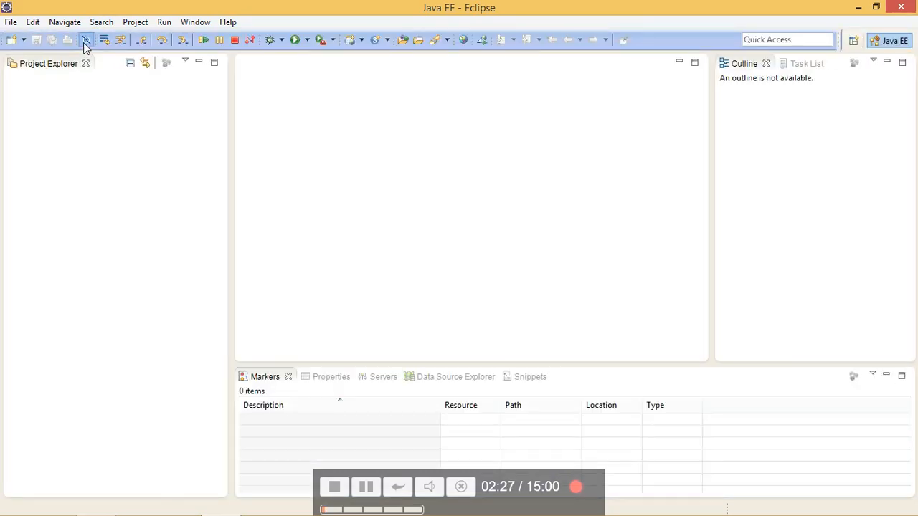
mouse_move(86, 43)
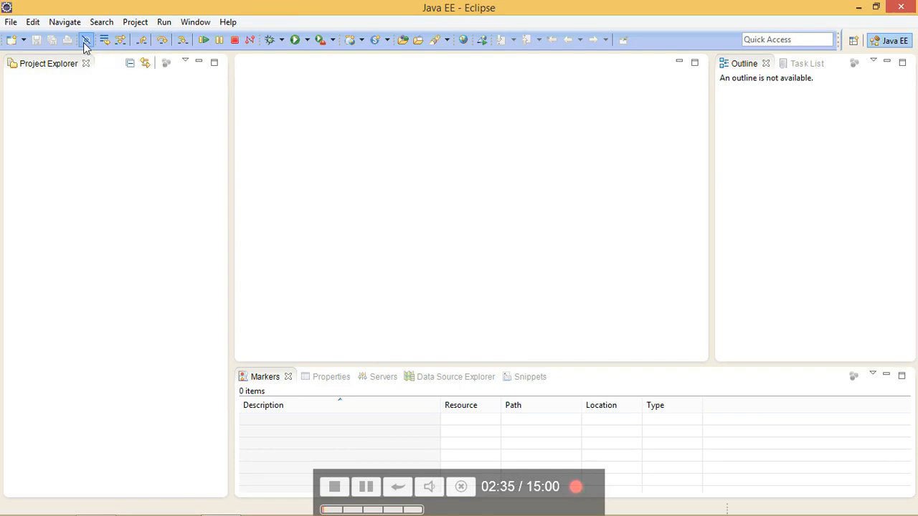
Step: In Help > Install New Software, add a repository entry named 'sapui5' with location still empty
click(228, 22)
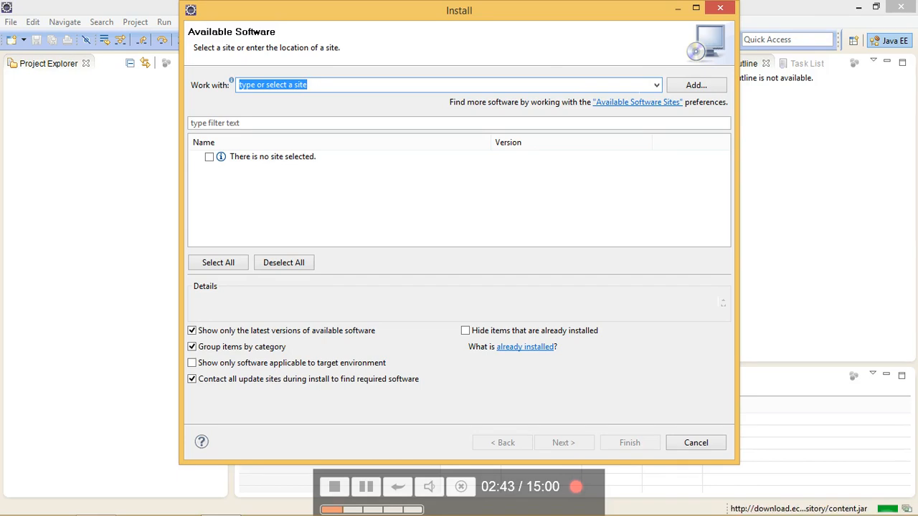
click(697, 85)
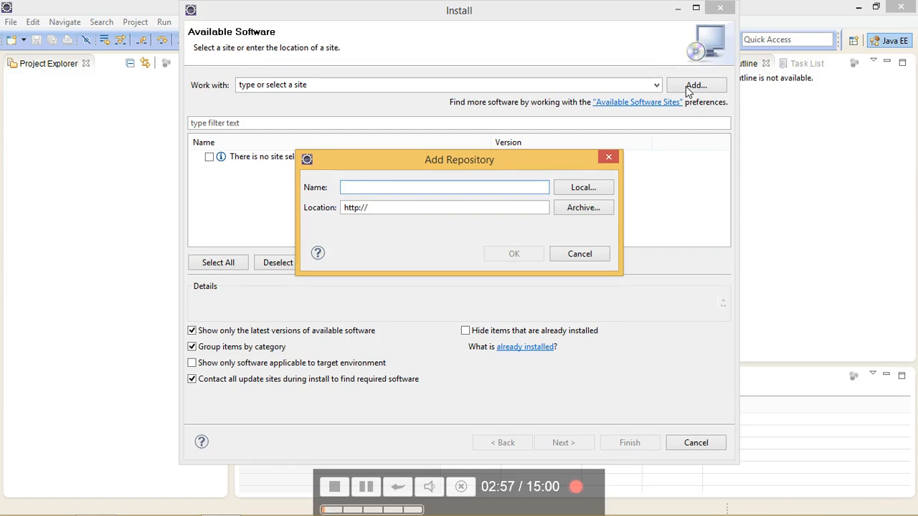
text(sap)
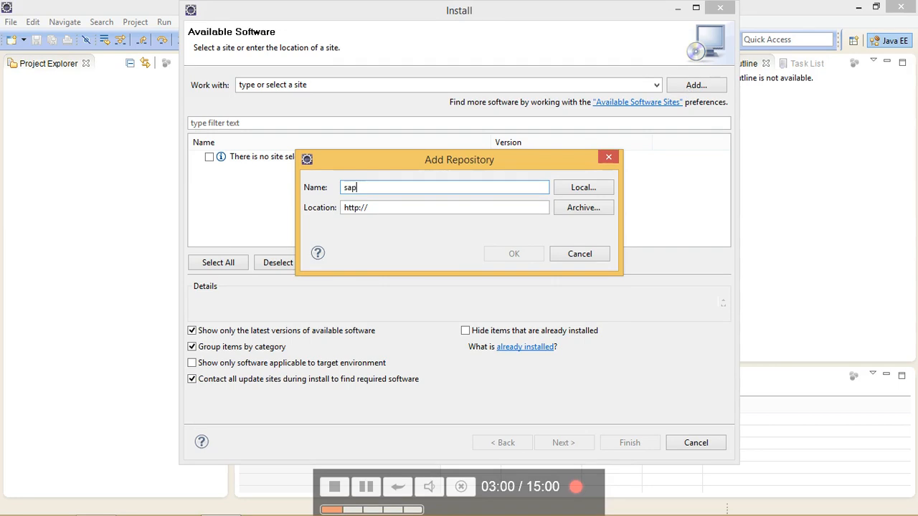
text(ui5)
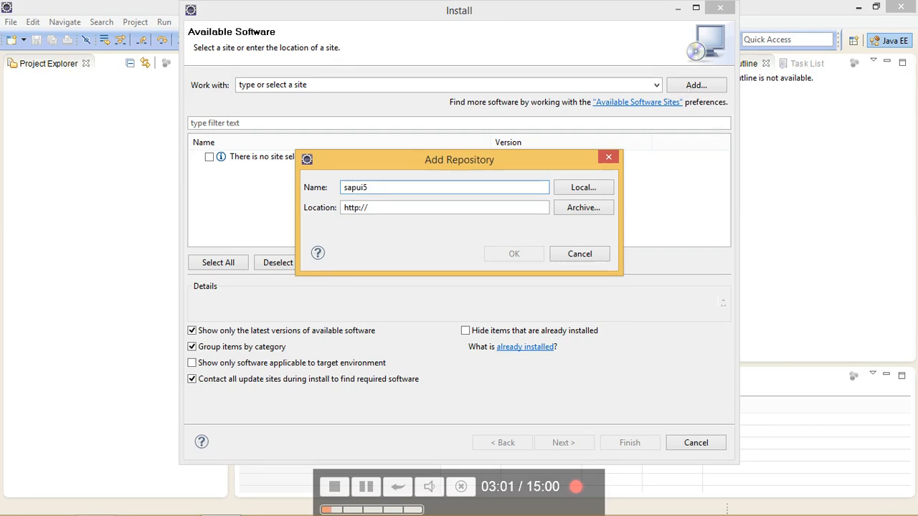
mouse_move(695, 89)
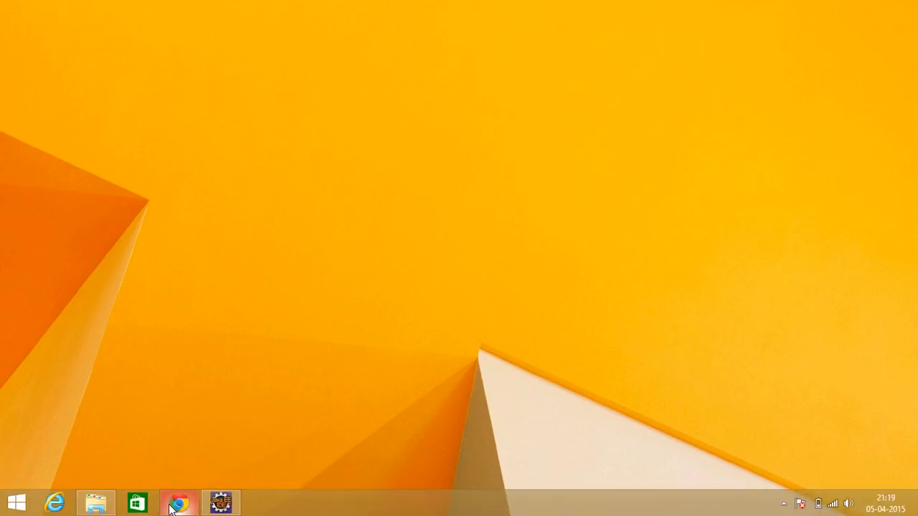
Step: Search Google for 'sapui5 tools', open the SAP Development Tools for Eclipse page and select its address
click(186, 499)
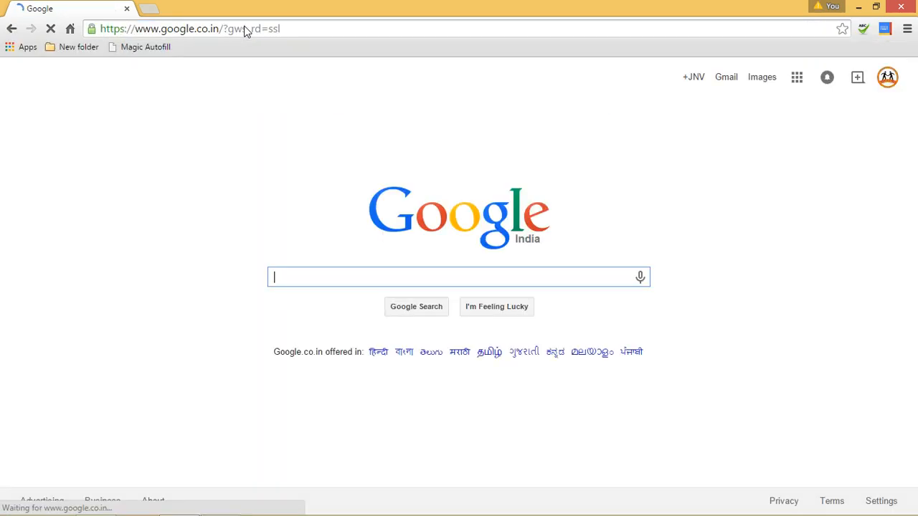
text(sapui5 tools)
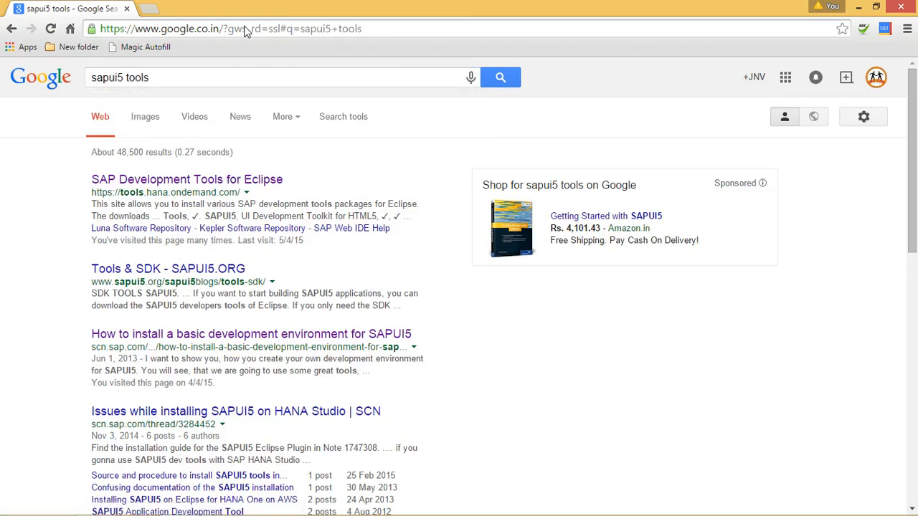
click(187, 180)
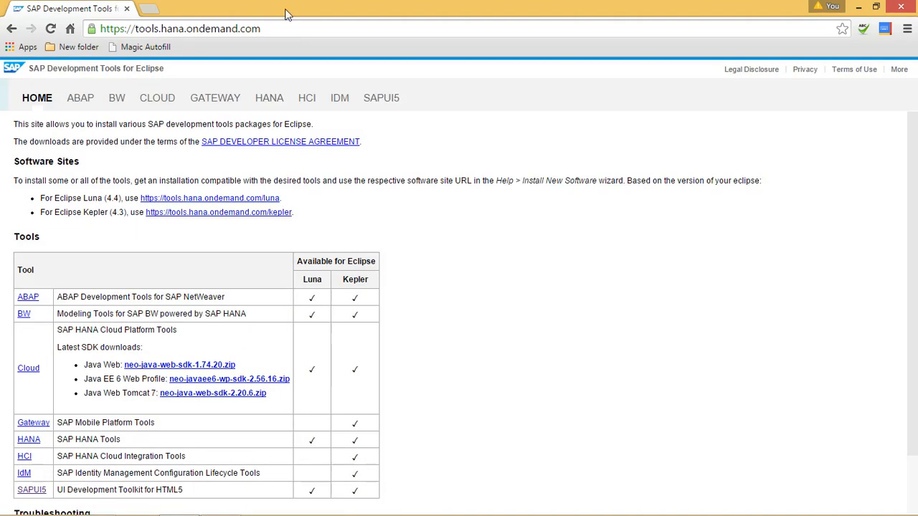
click(180, 28)
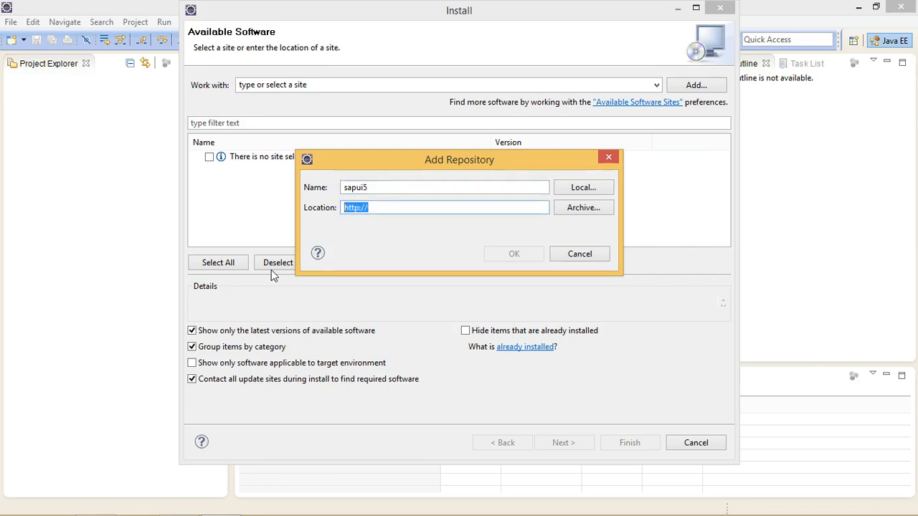
text(https://tools.hana.ondemand.com/)
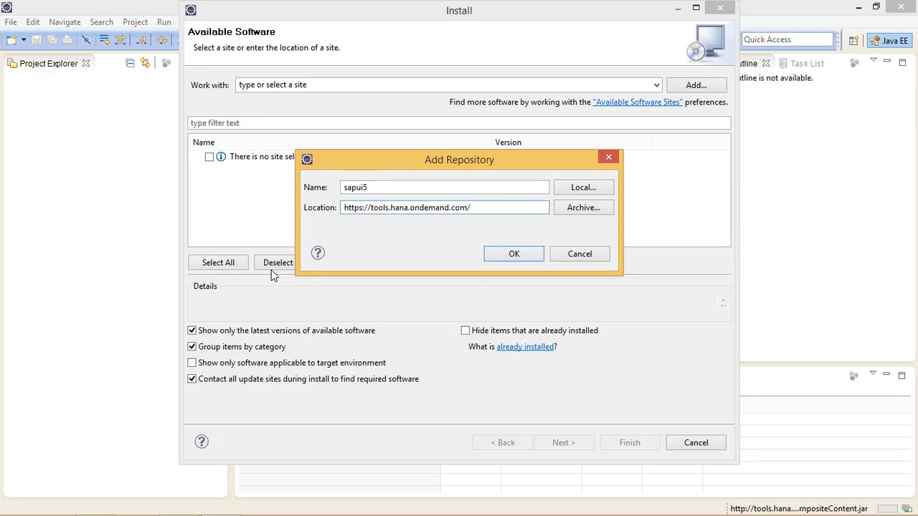
text(juno)
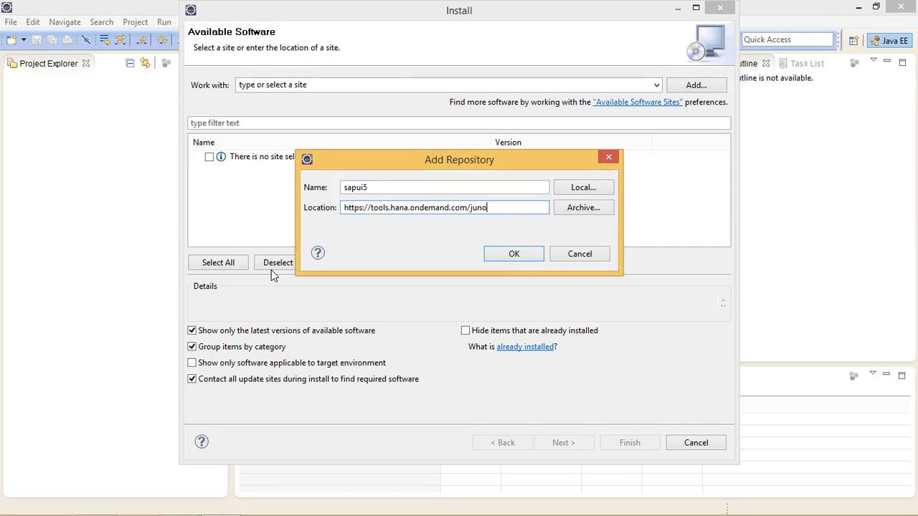
click(514, 252)
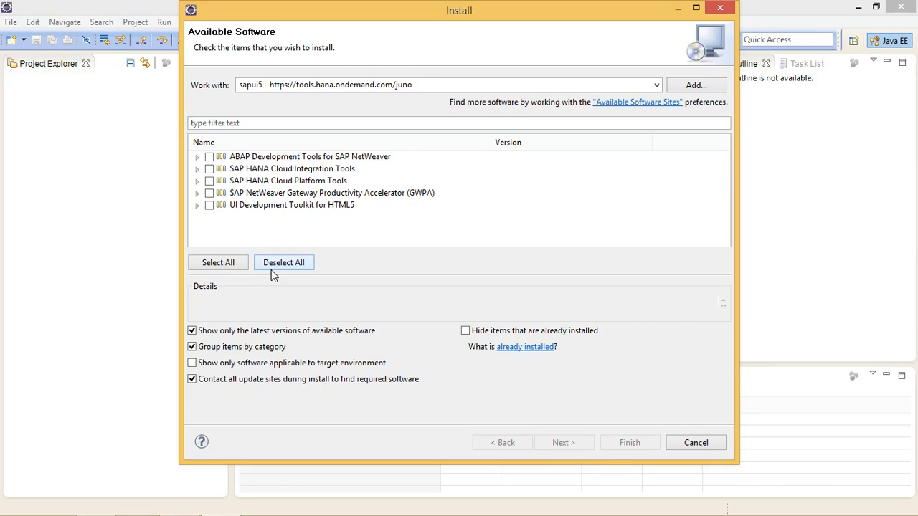
Step: Tick the whole Gateway Productivity Accelerator category and UI Development Toolkit for HTML5, then proceed with Next
click(333, 193)
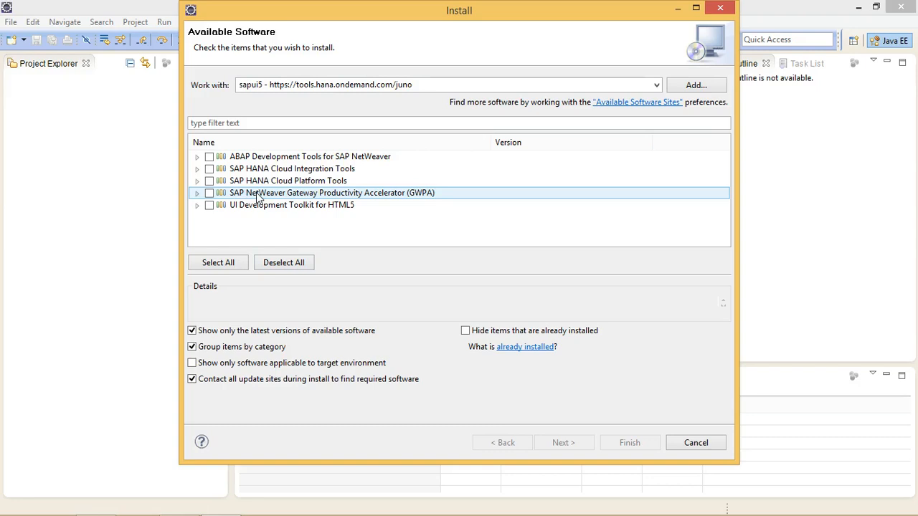
mouse_move(379, 197)
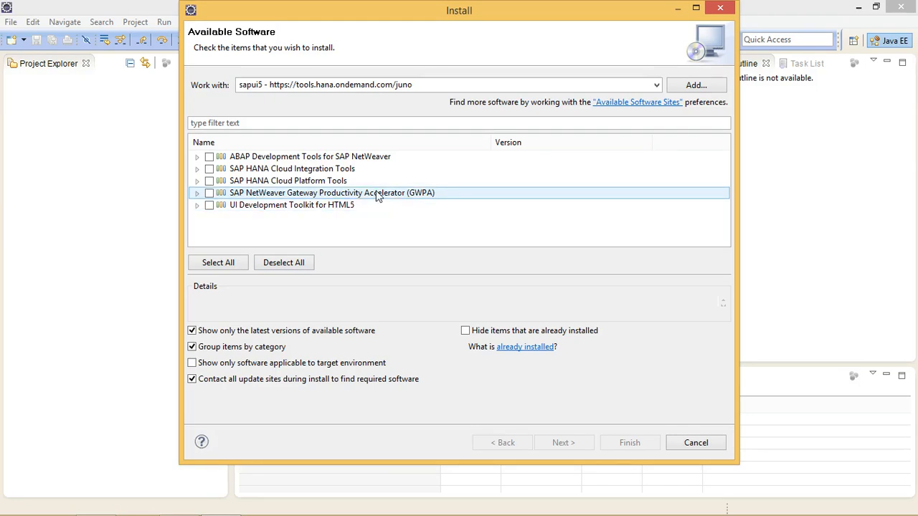
click(292, 203)
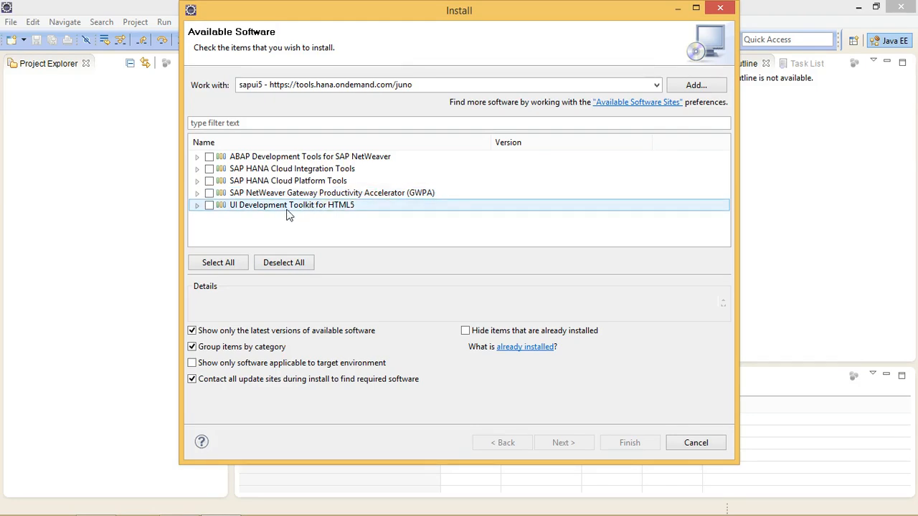
mouse_move(261, 214)
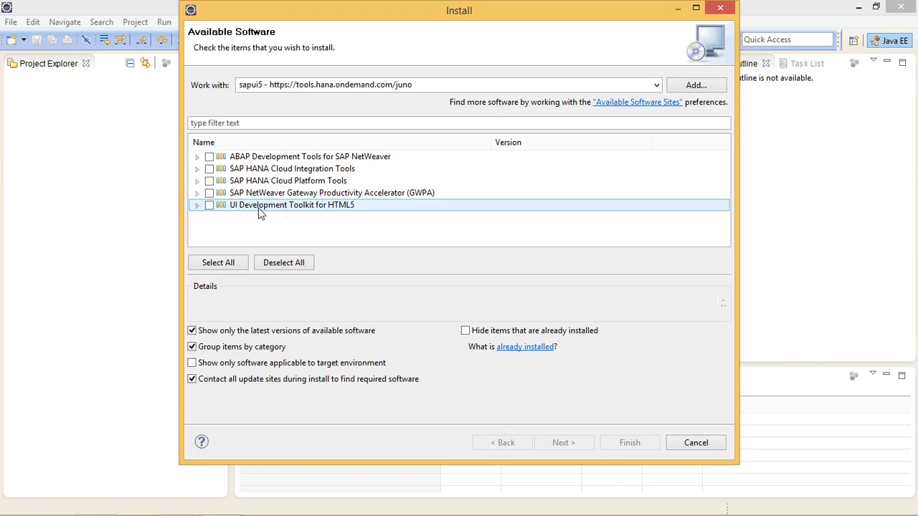
click(197, 193)
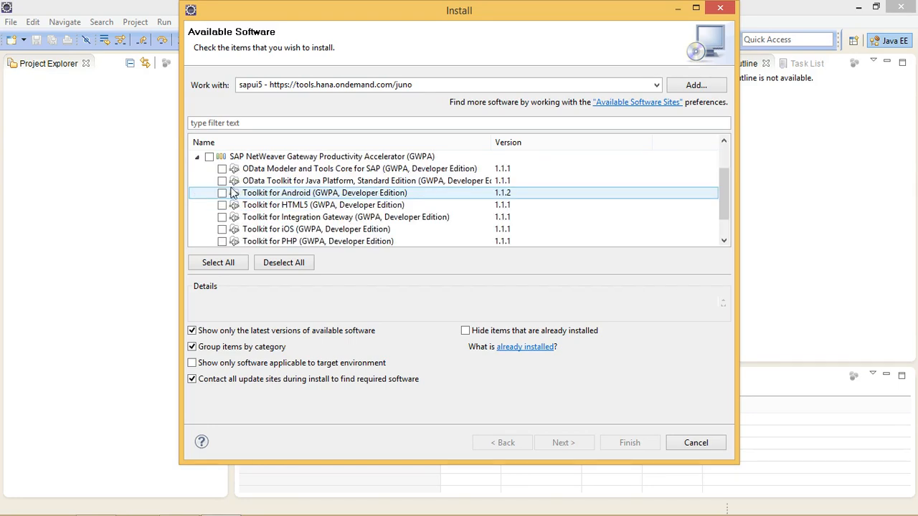
click(352, 204)
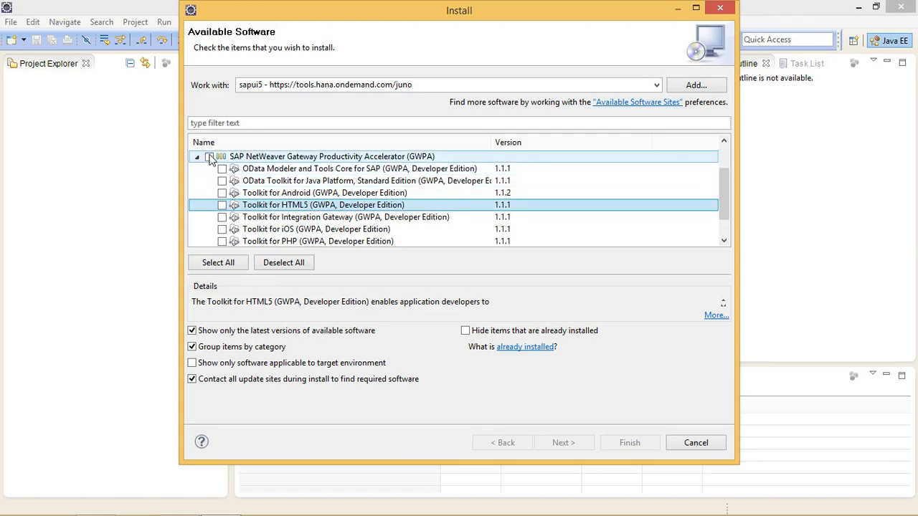
click(209, 157)
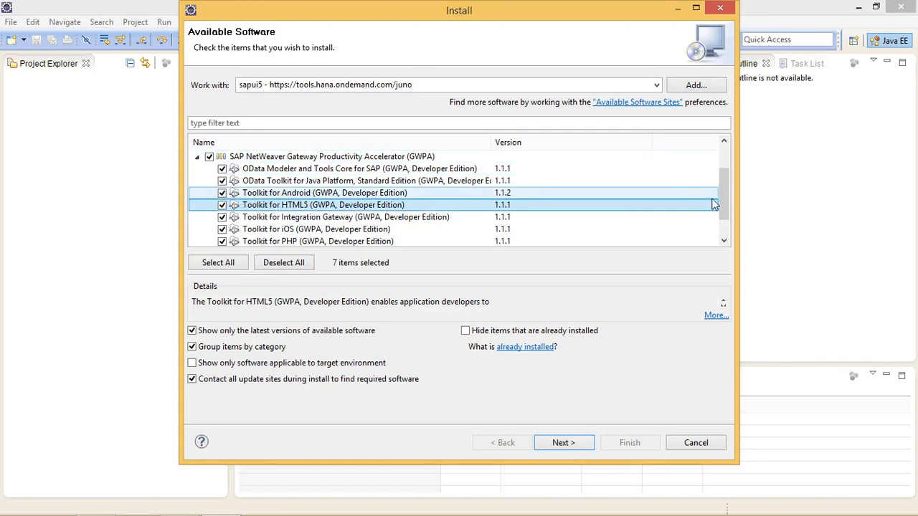
scroll(down, 3)
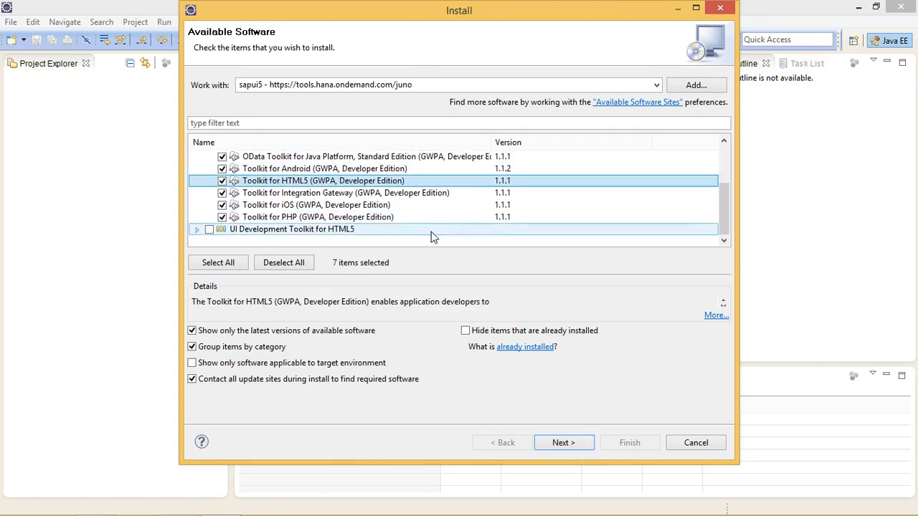
click(209, 229)
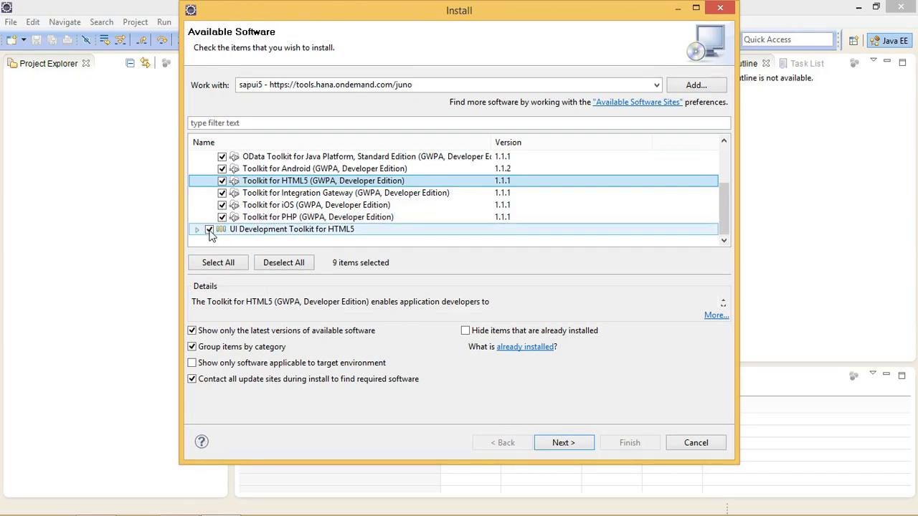
click(563, 442)
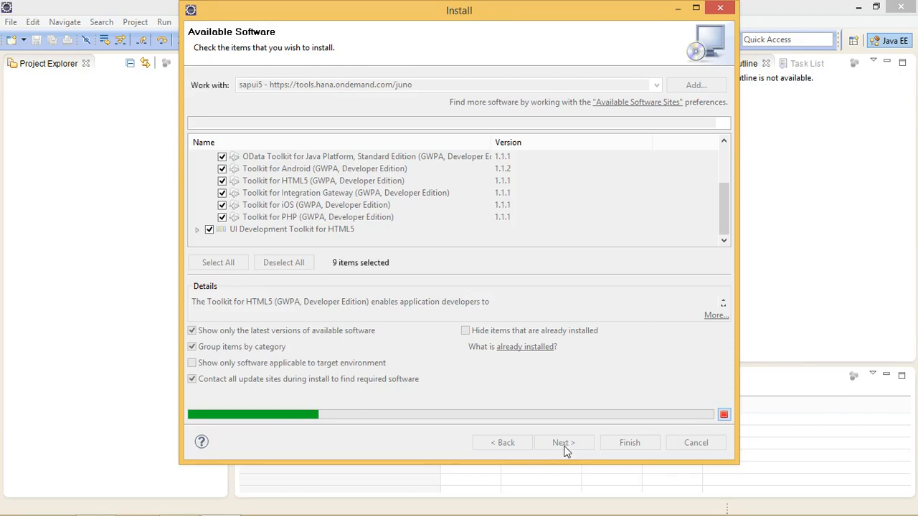
Step: Review the install details reporting the toolkits already installed, then cancel the Install wizard
click(564, 442)
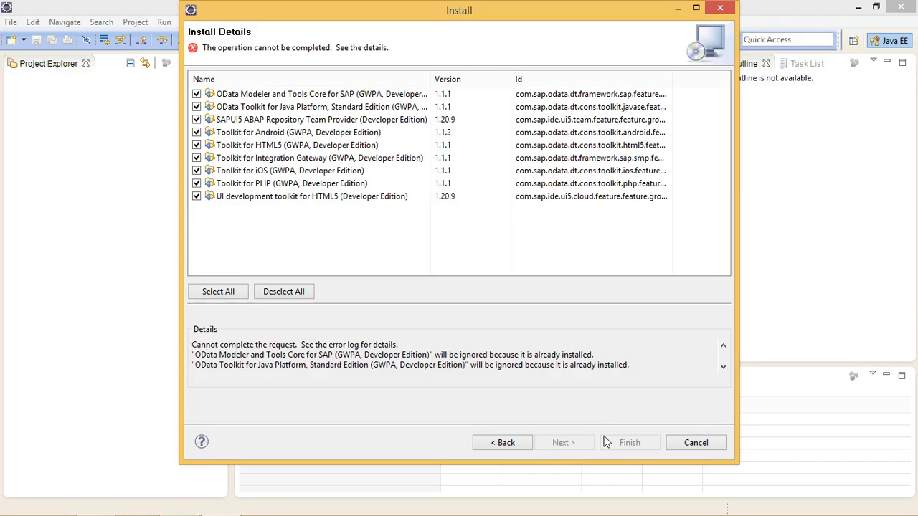
mouse_move(569, 448)
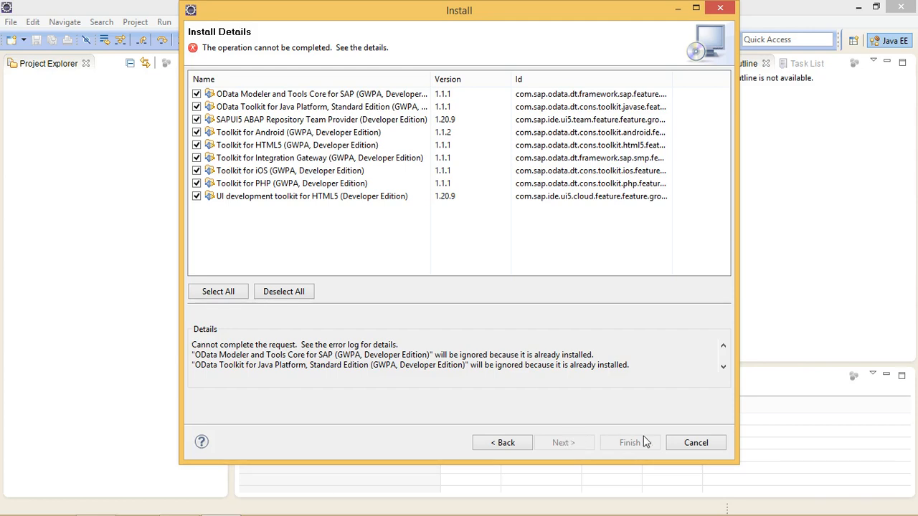
click(698, 442)
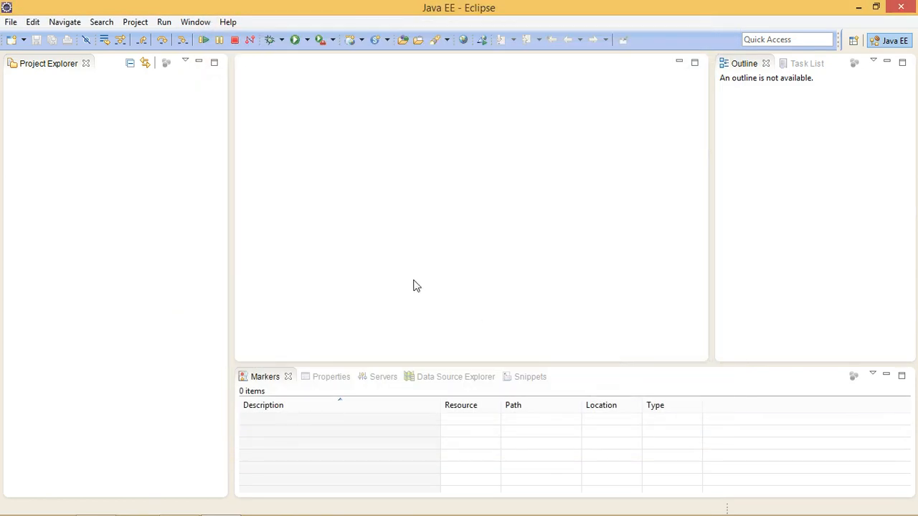
mouse_move(274, 193)
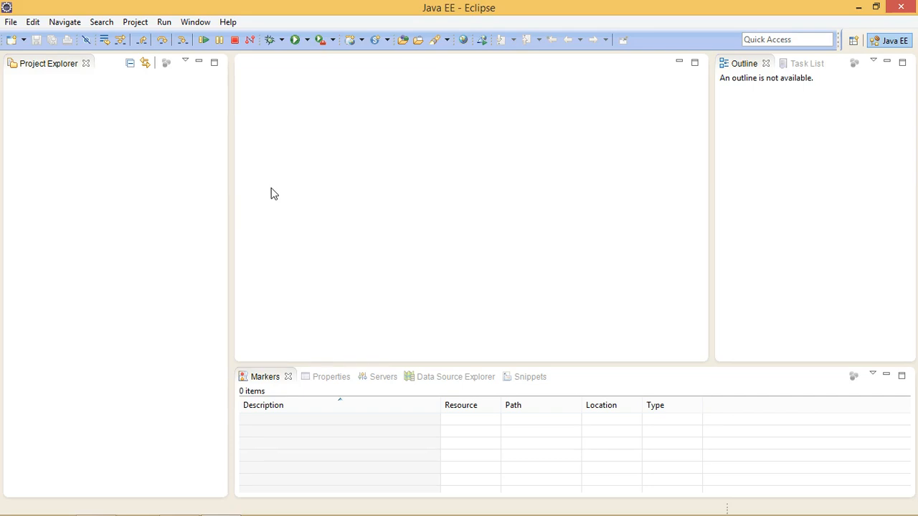
click(230, 22)
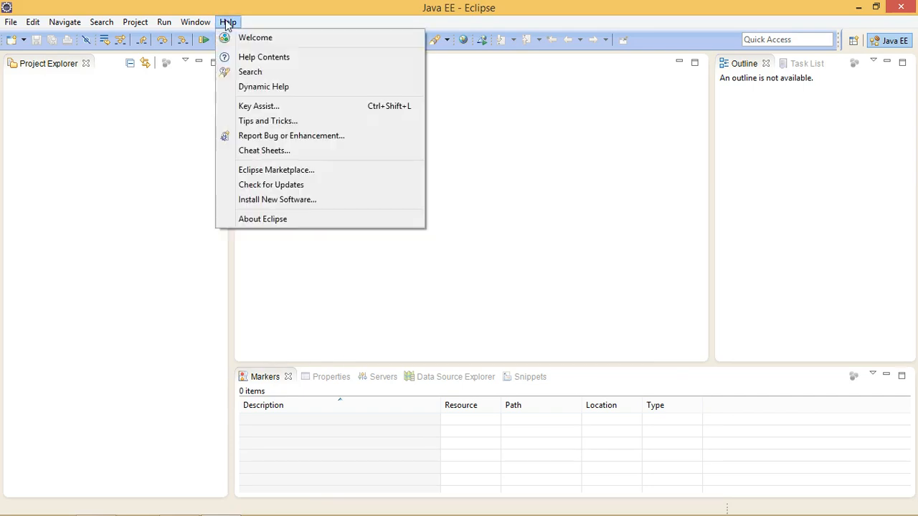
click(262, 219)
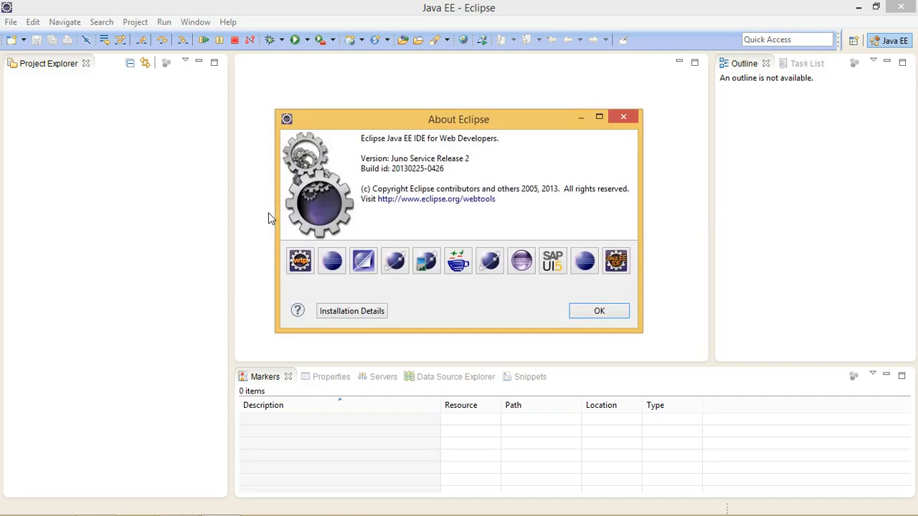
click(351, 310)
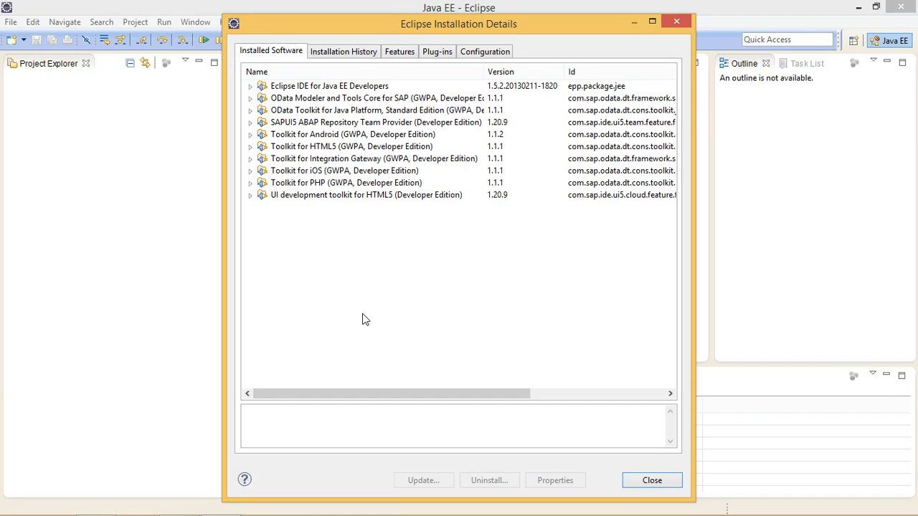
click(351, 147)
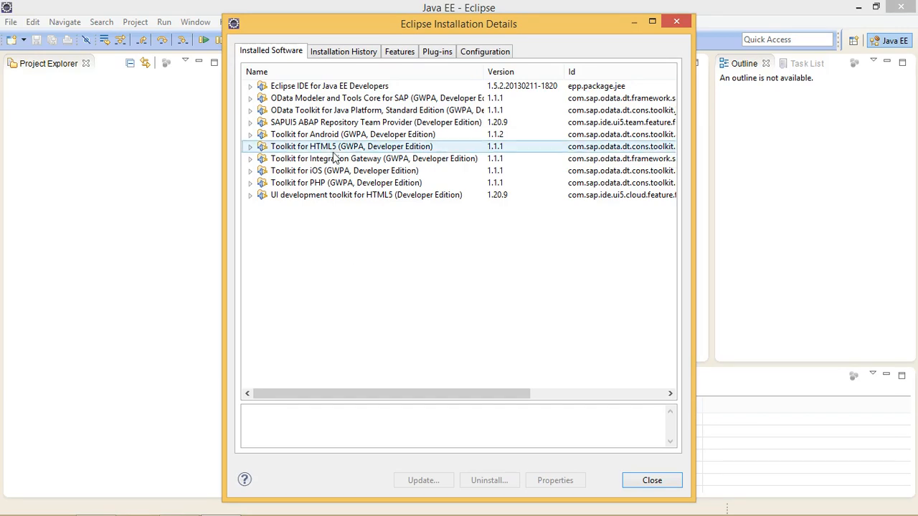
click(373, 158)
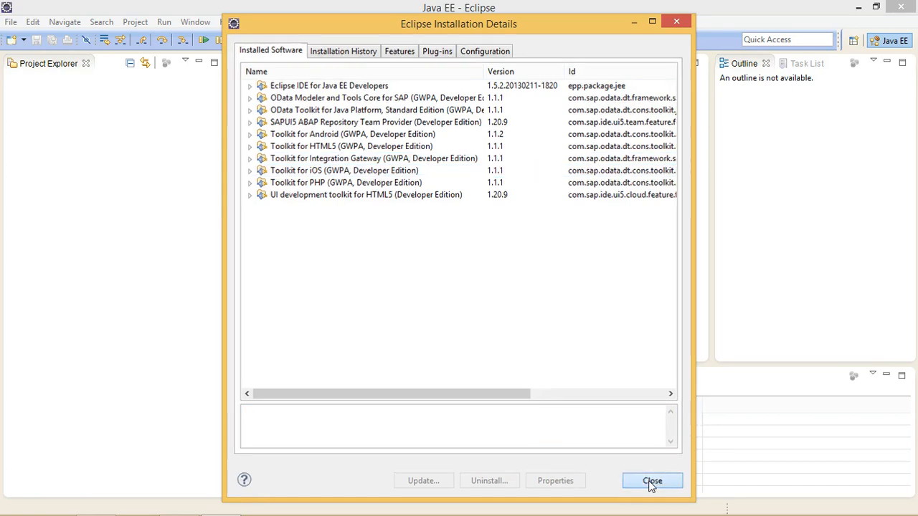
click(652, 481)
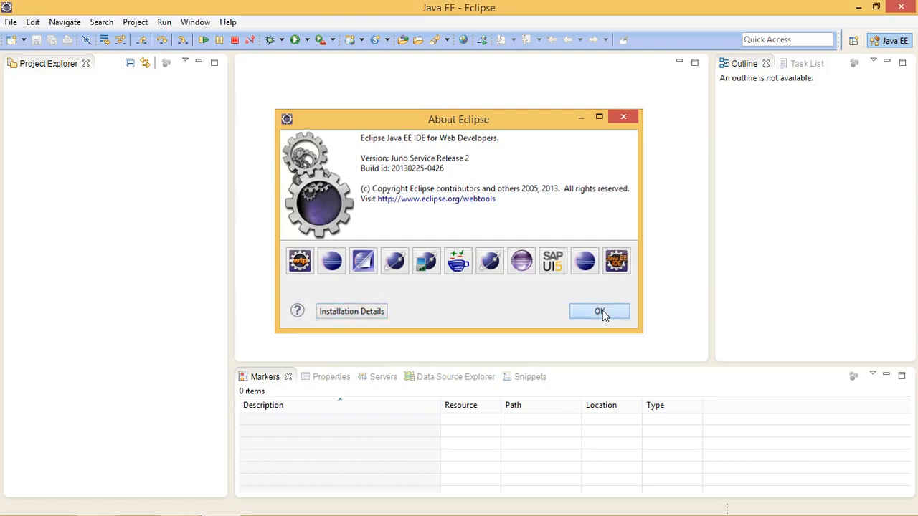
click(599, 311)
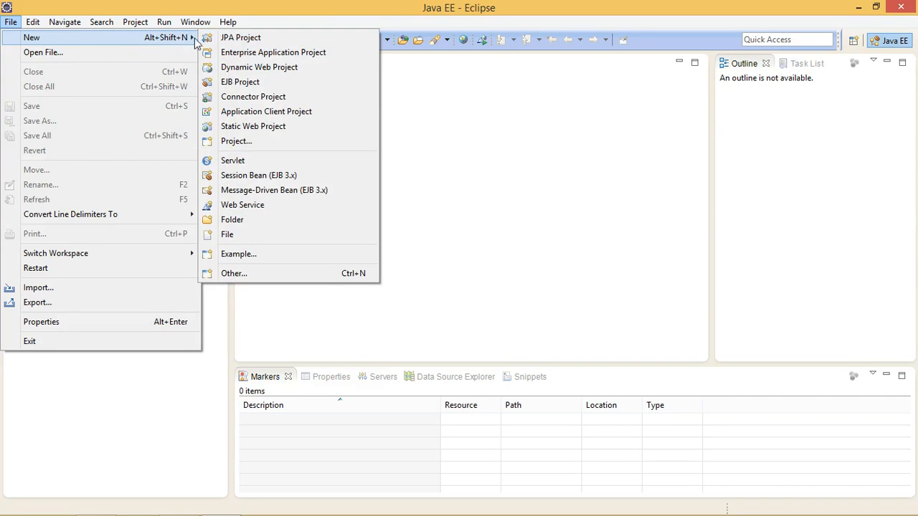
click(234, 273)
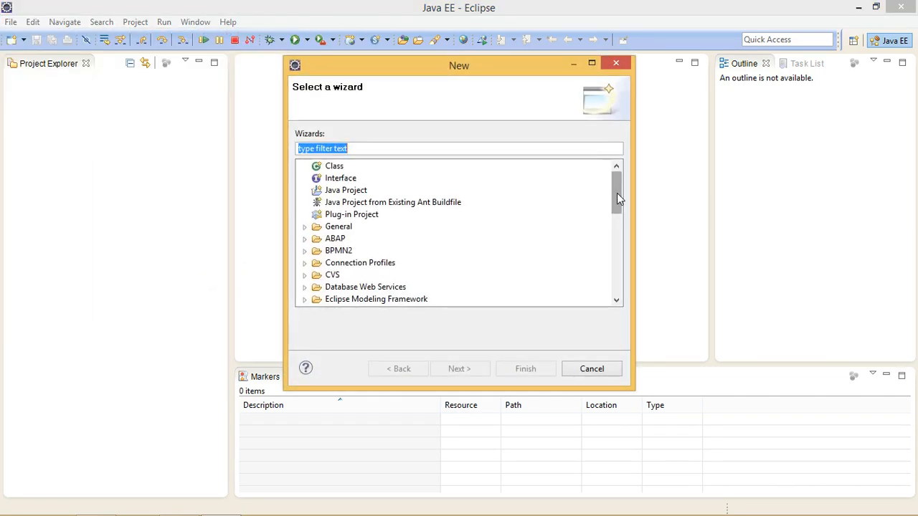
scroll(down, 3)
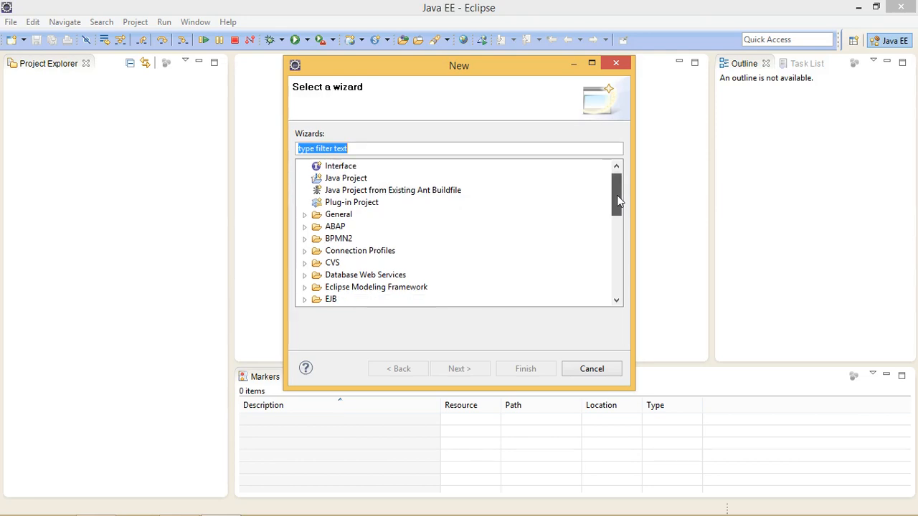
scroll(down, 3)
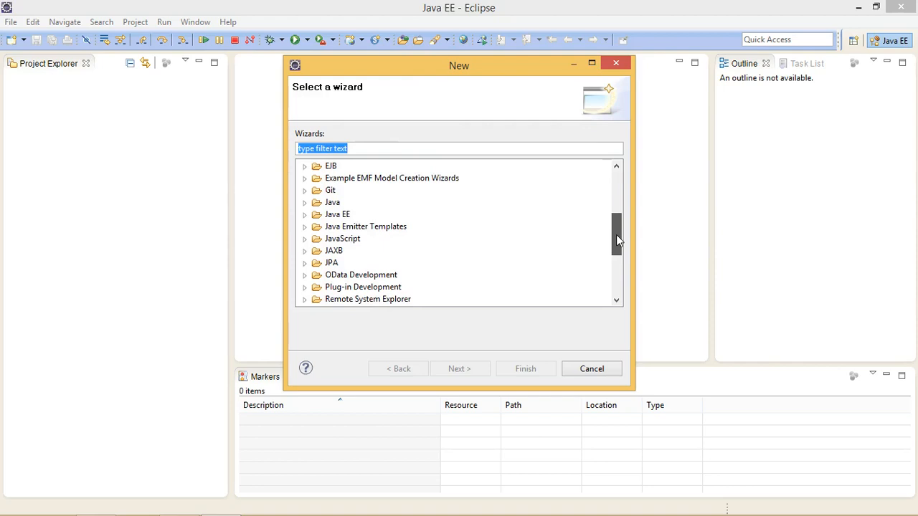
scroll(down, 3)
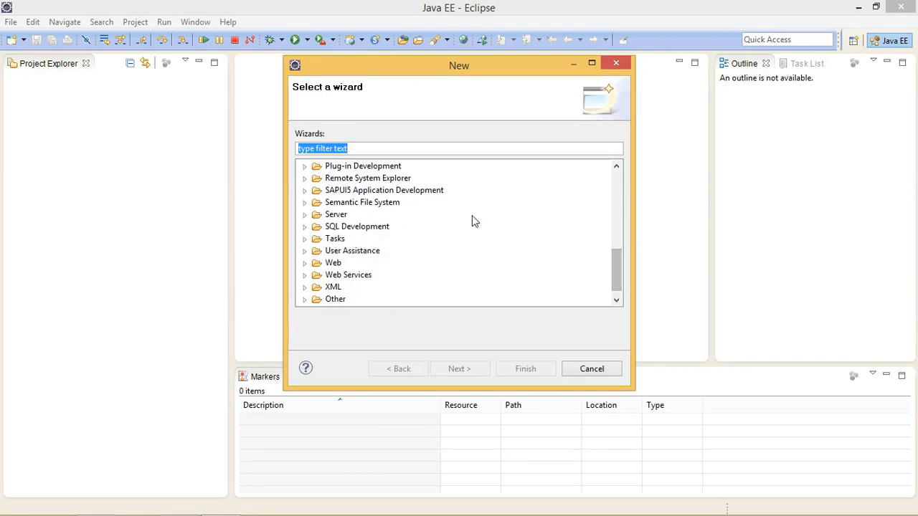
click(385, 189)
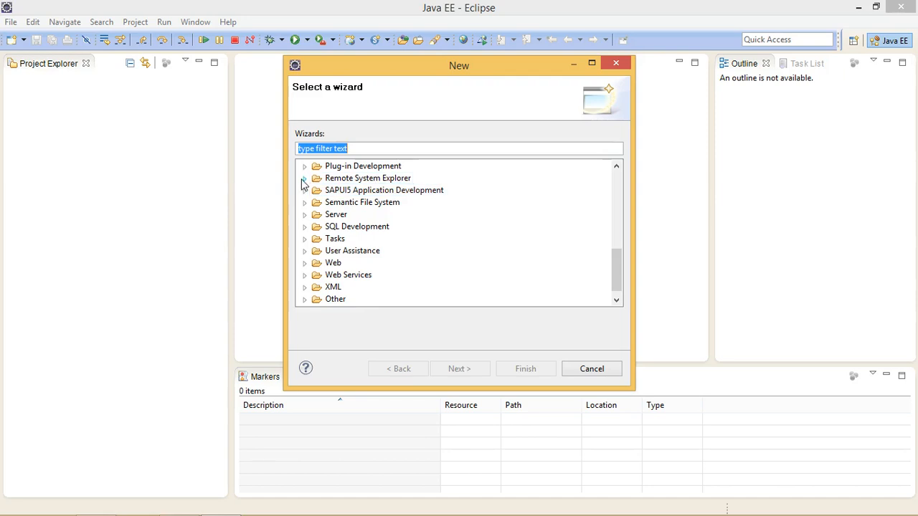
click(304, 189)
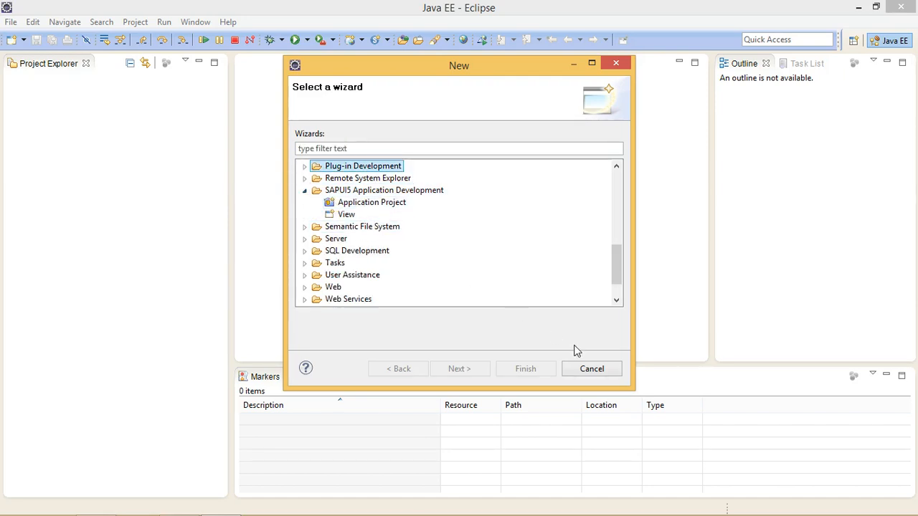
click(591, 368)
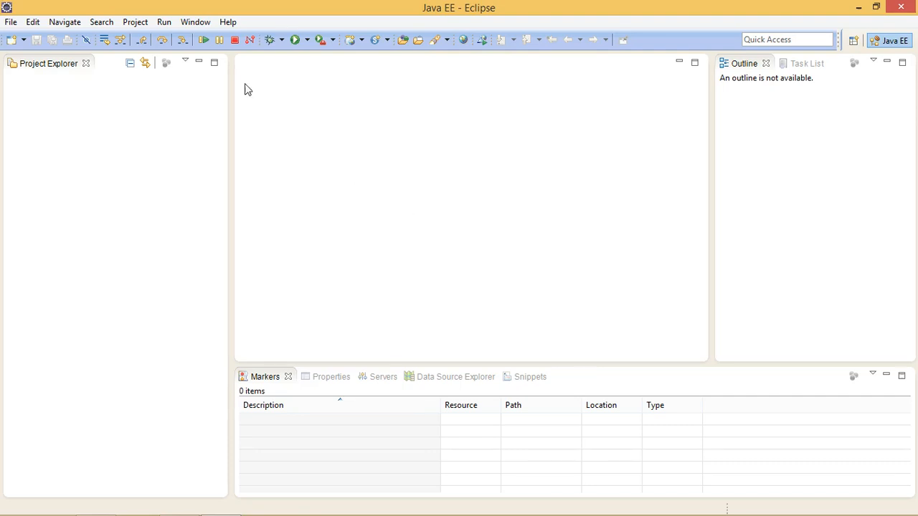
mouse_move(193, 22)
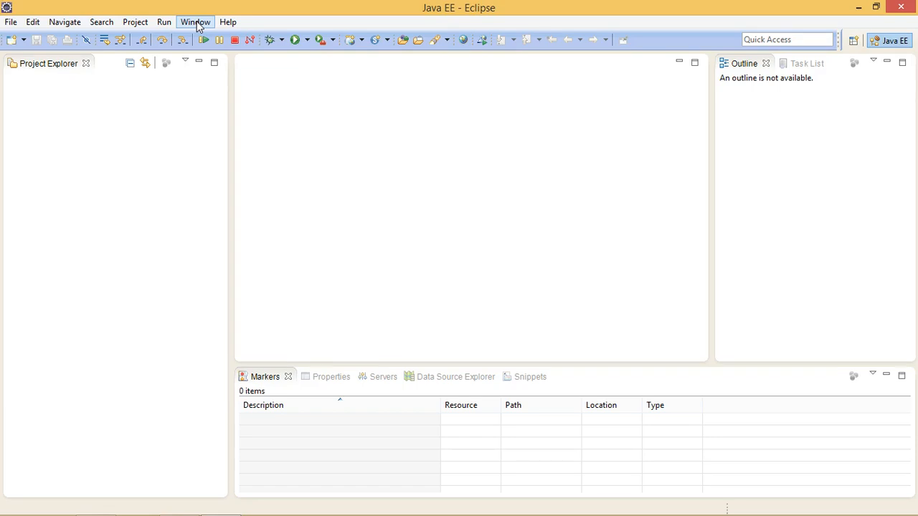
Step: Reach Window > Preferences > General > Network Connections
click(192, 21)
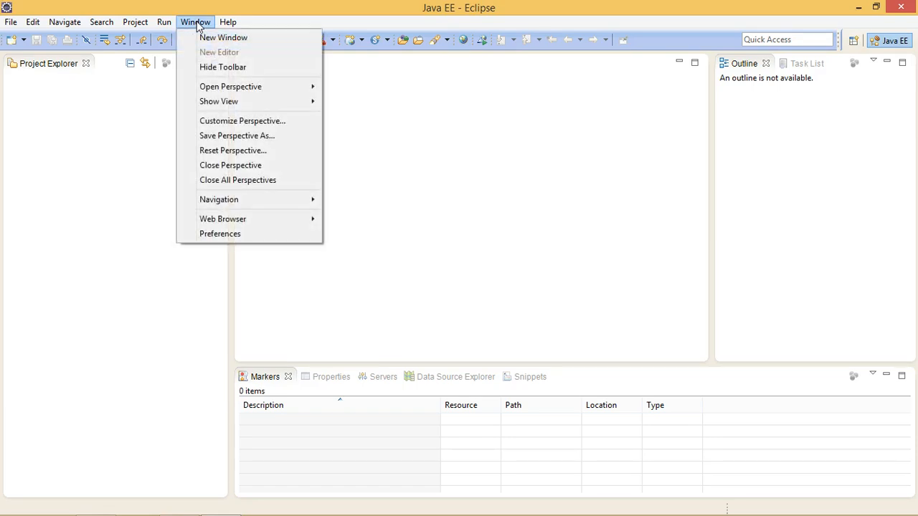
mouse_move(221, 234)
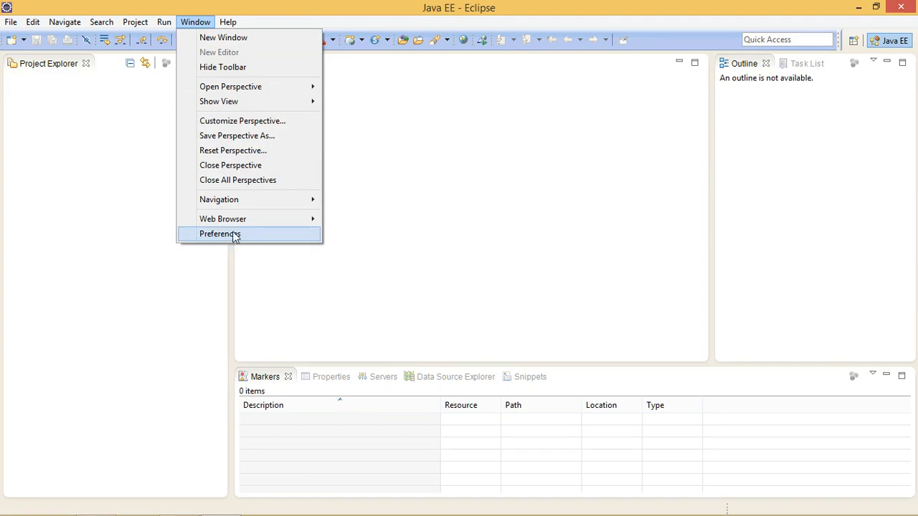
click(219, 234)
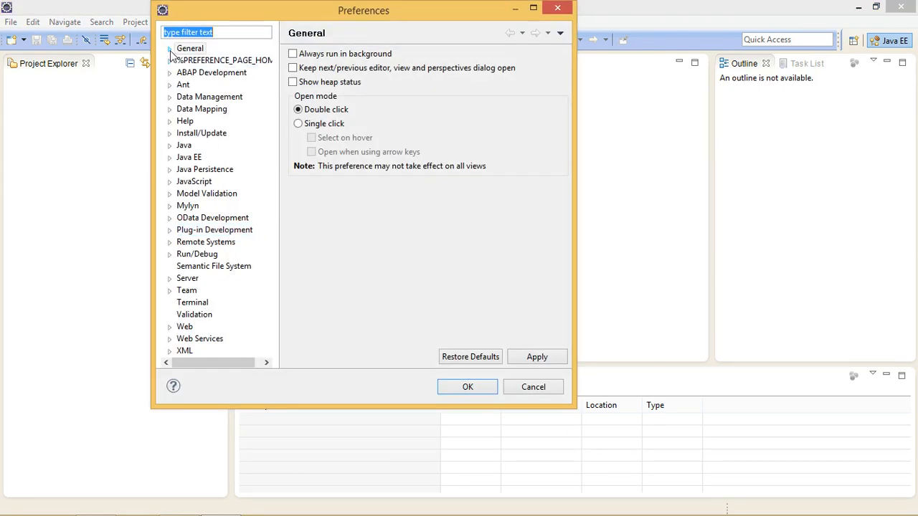
click(170, 48)
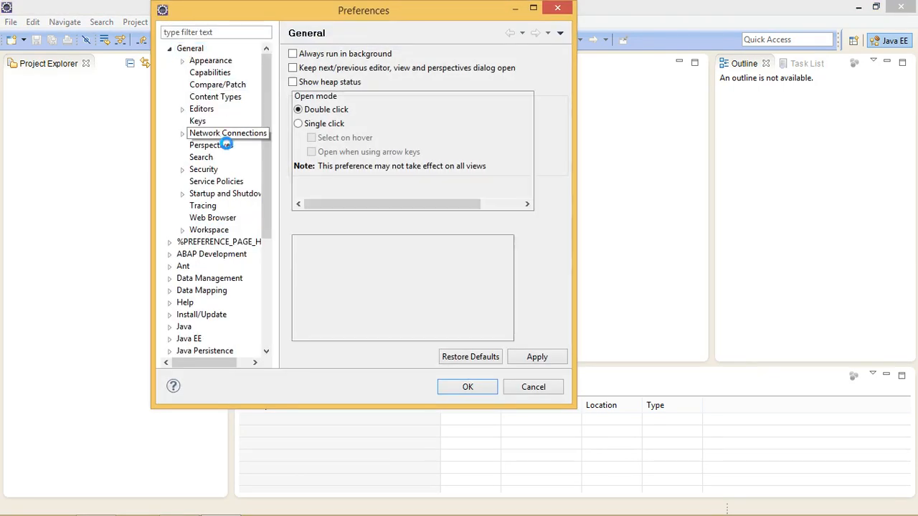
click(227, 132)
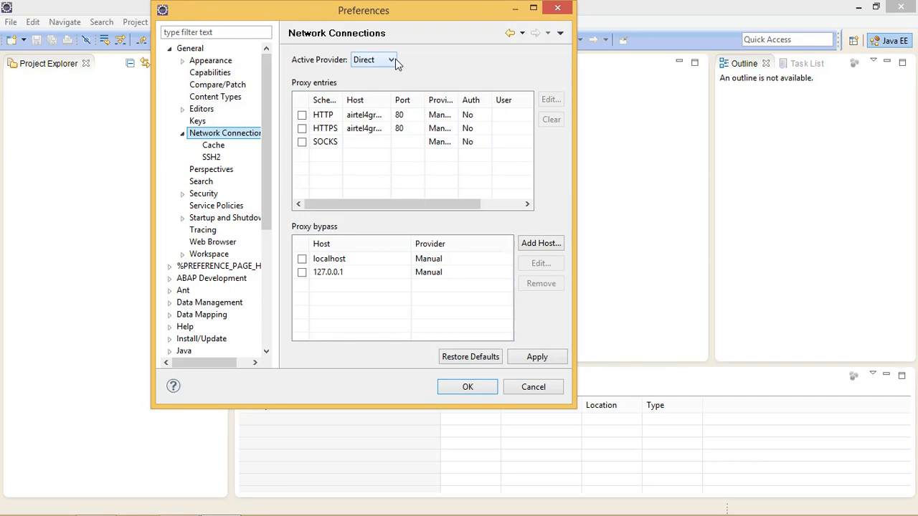
Step: Switch the Active Provider from Direct to Manual, activating the HTTP, HTTPS and SOCKS proxy entries
click(397, 60)
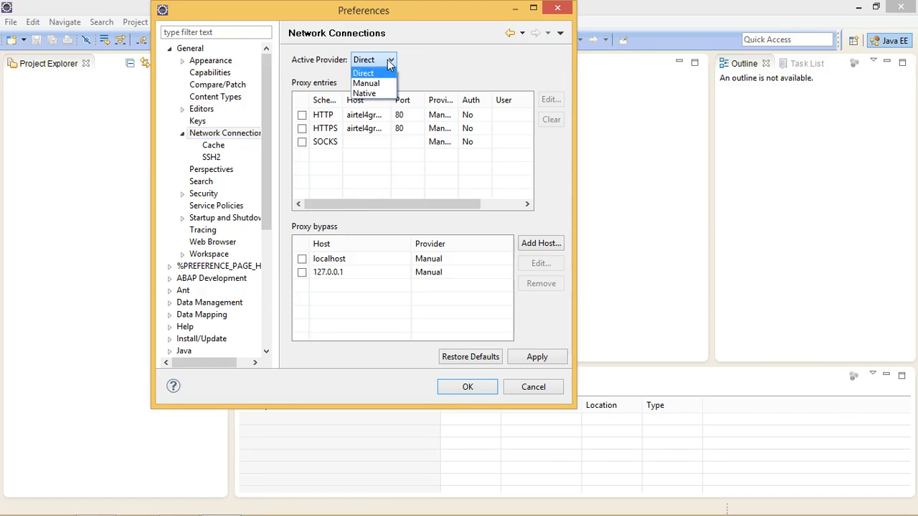
click(366, 83)
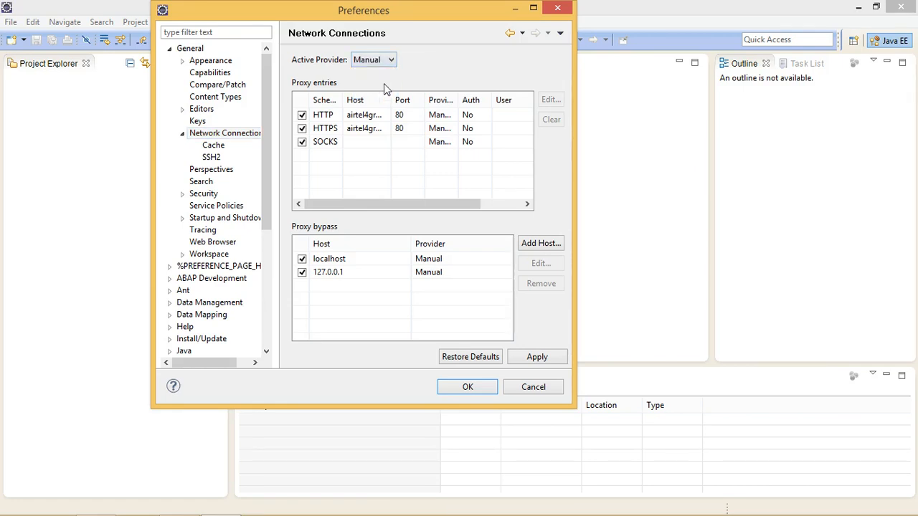
double_click(364, 115)
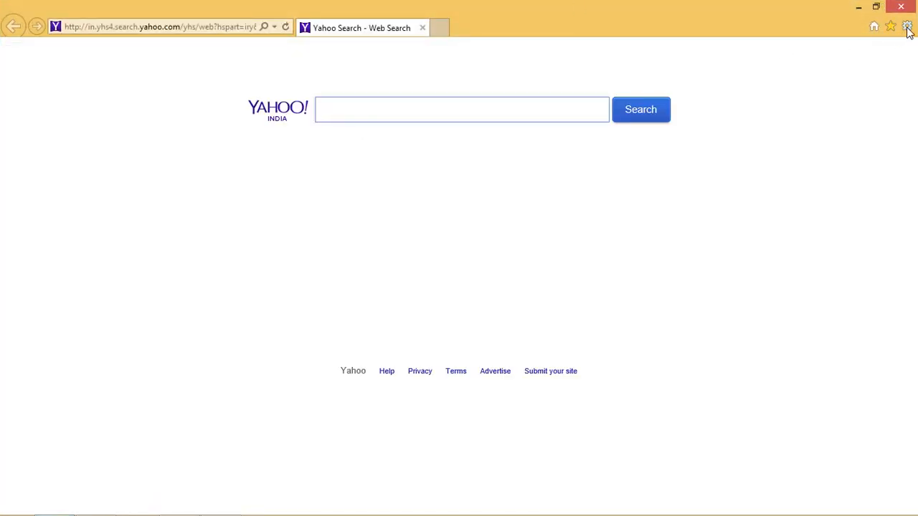
click(907, 26)
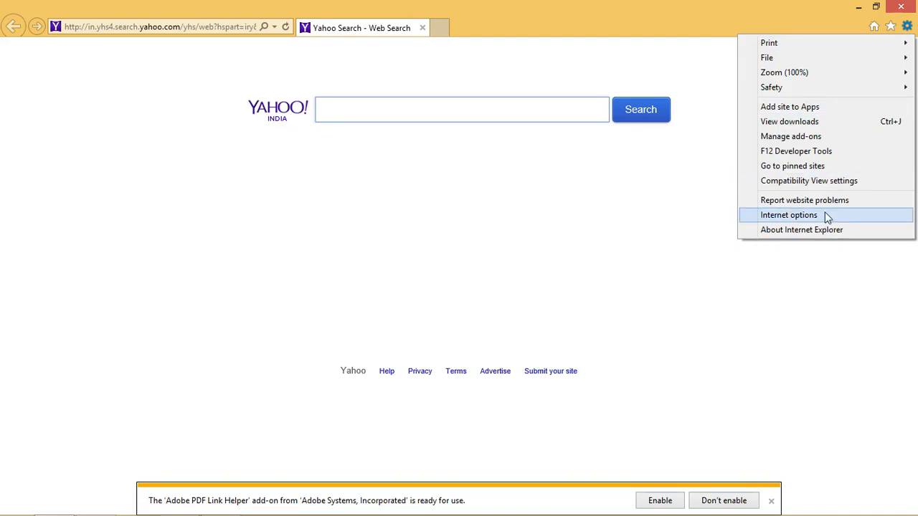
click(789, 215)
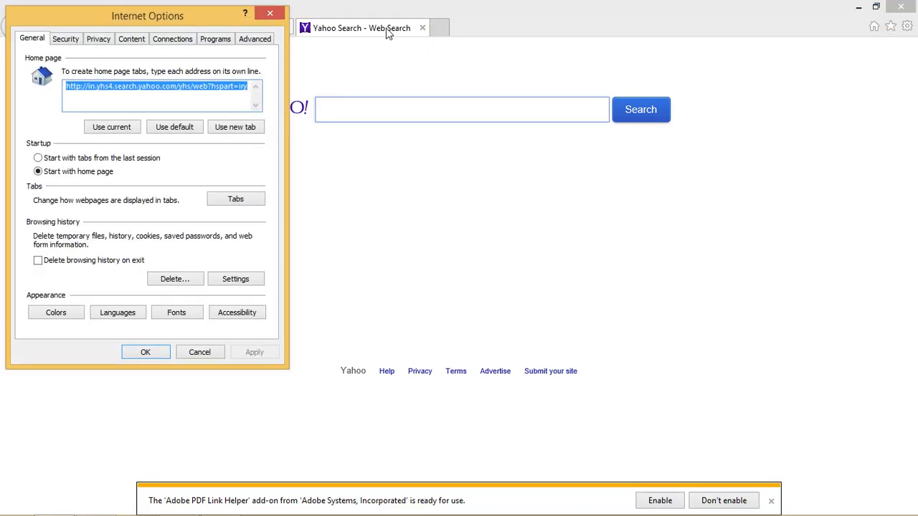
click(172, 39)
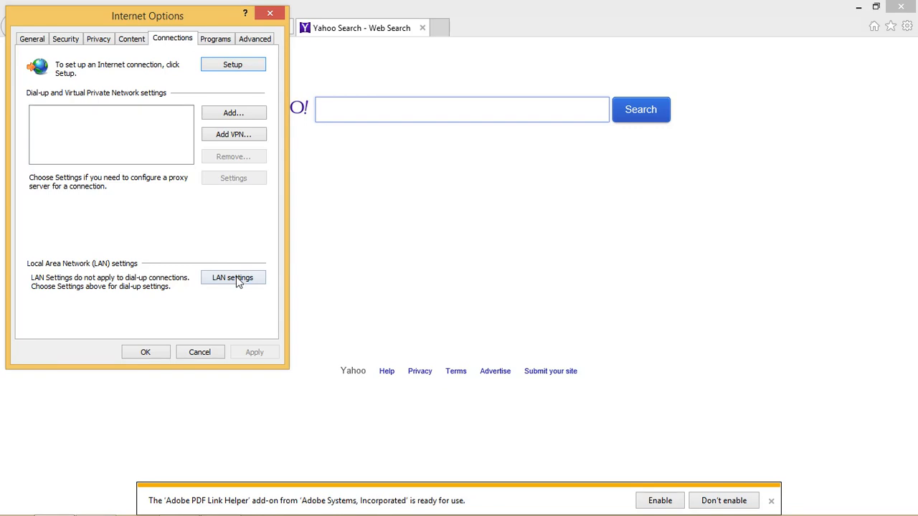
click(232, 278)
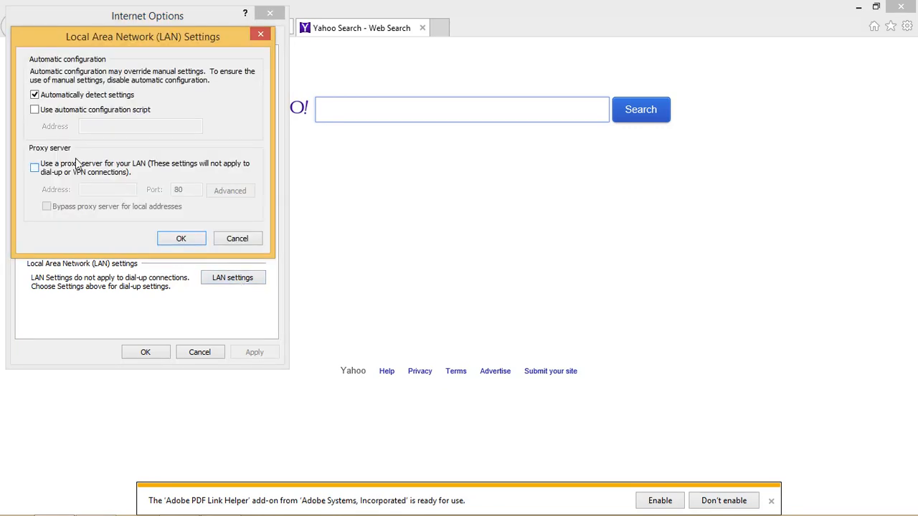
click(34, 166)
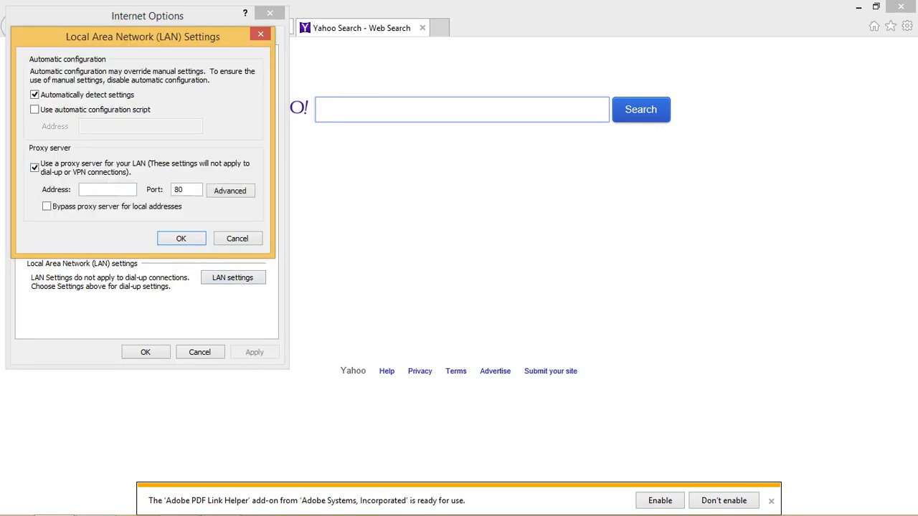
mouse_move(230, 247)
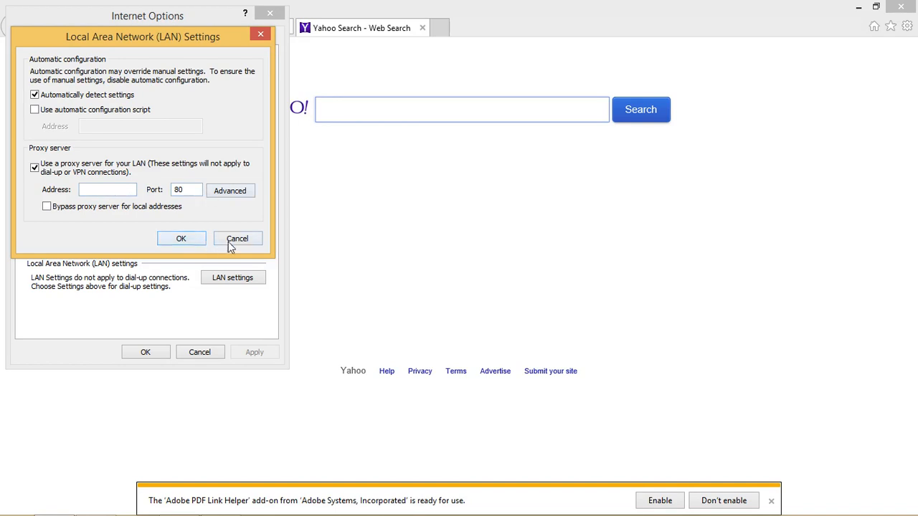
click(238, 239)
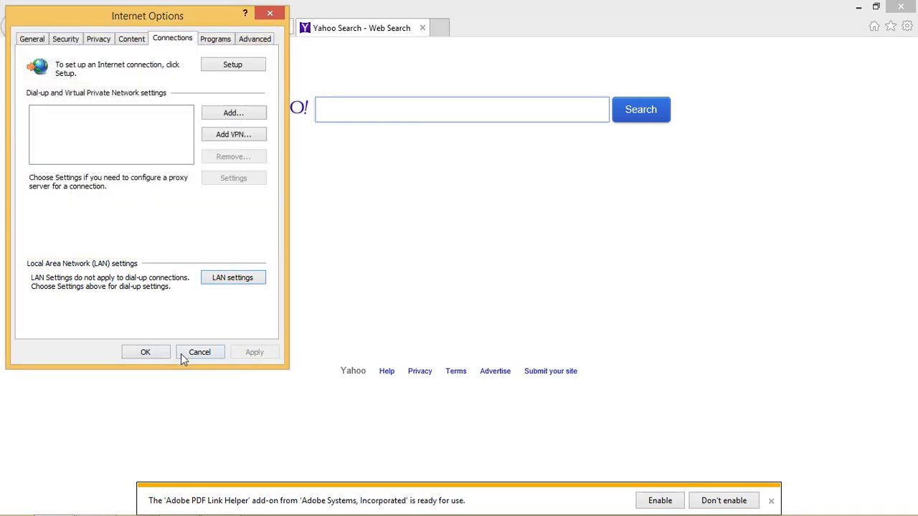
click(200, 353)
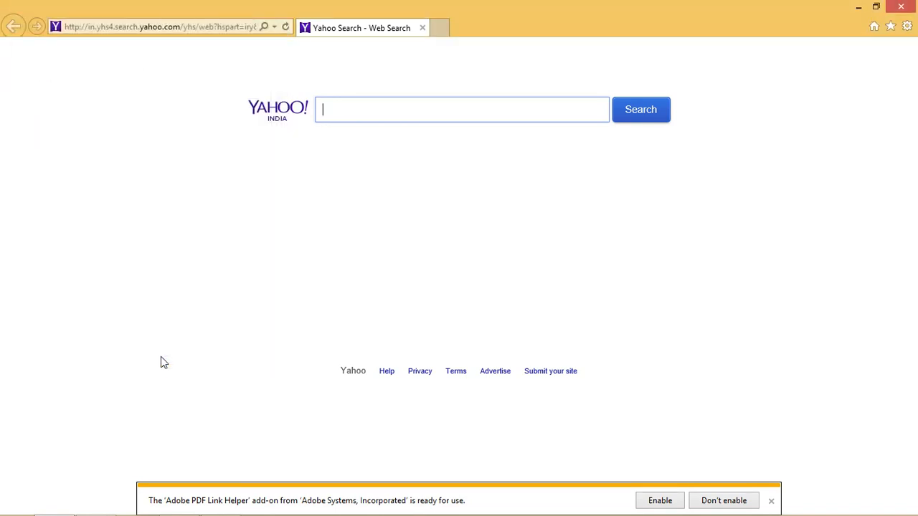
click(901, 6)
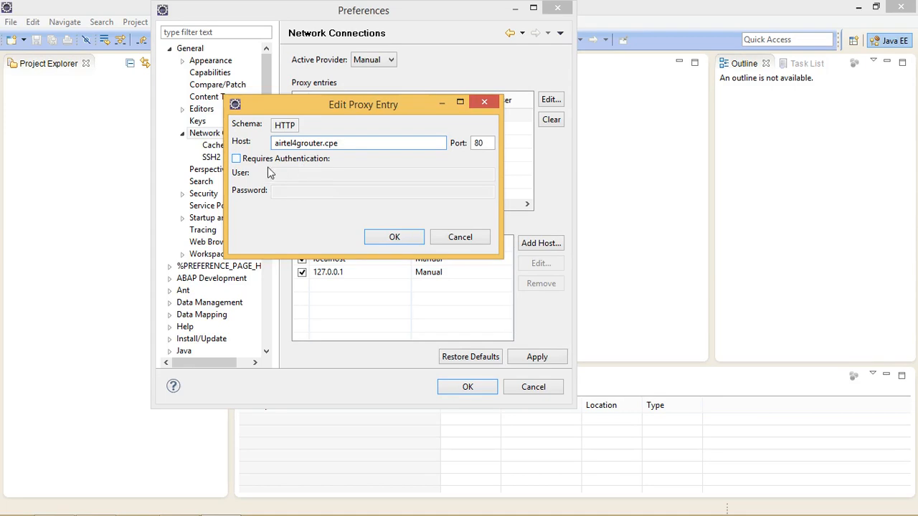
Step: Tick Requires Authentication on the HTTP proxy entry, then discard the entry edits
click(237, 158)
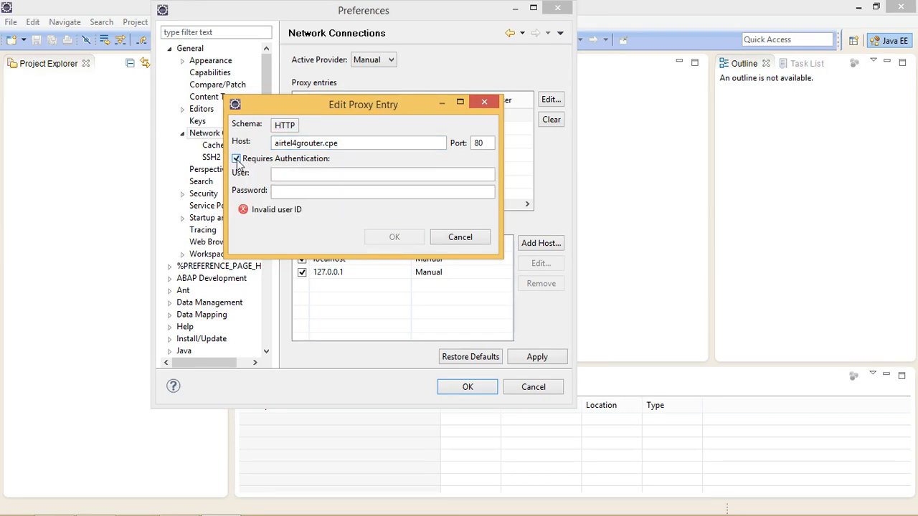
click(459, 237)
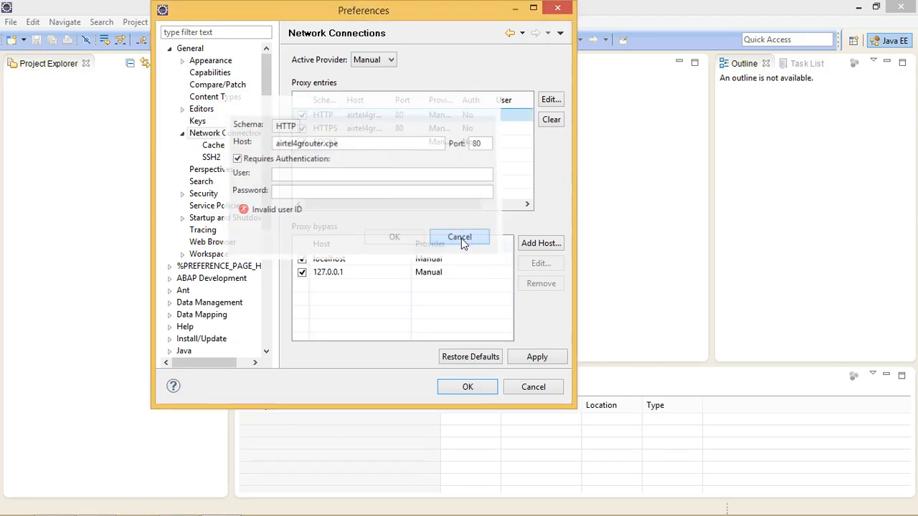
click(459, 237)
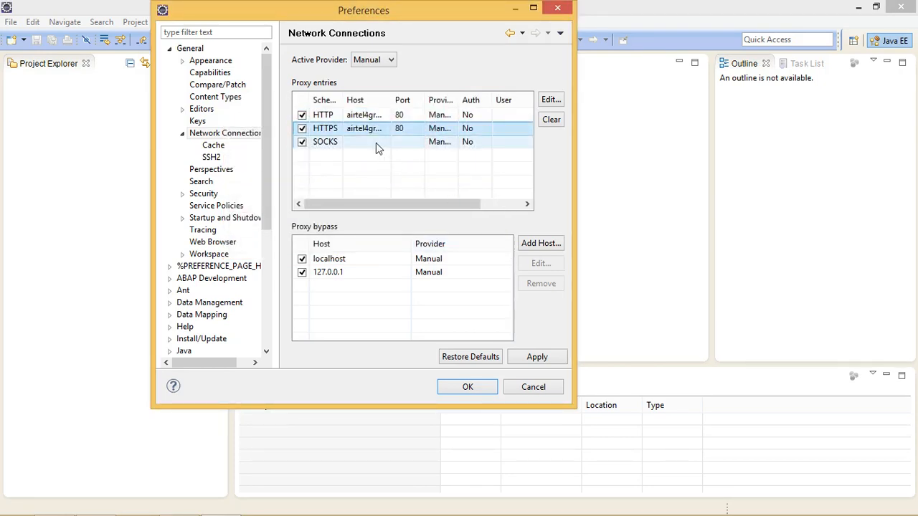
Step: Select the HTTPS proxy entry and apply the Manual proxy settings, closing Preferences
click(537, 356)
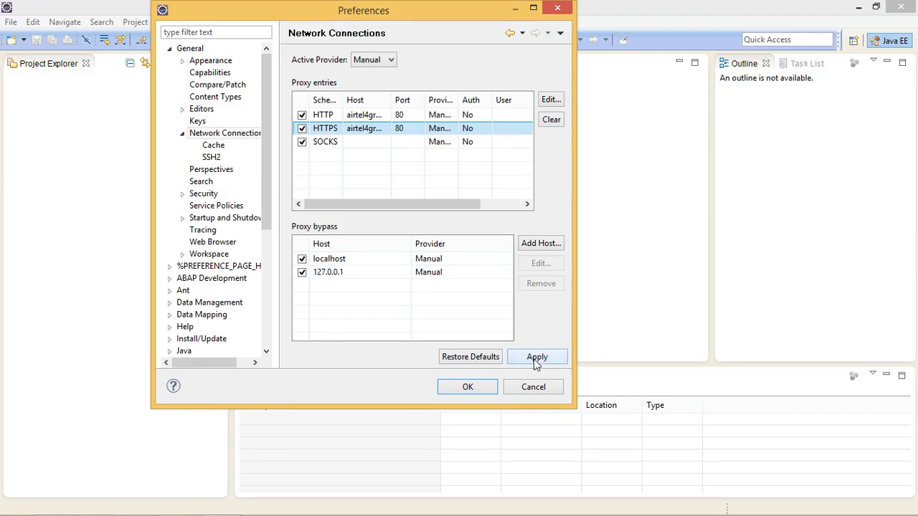
click(468, 388)
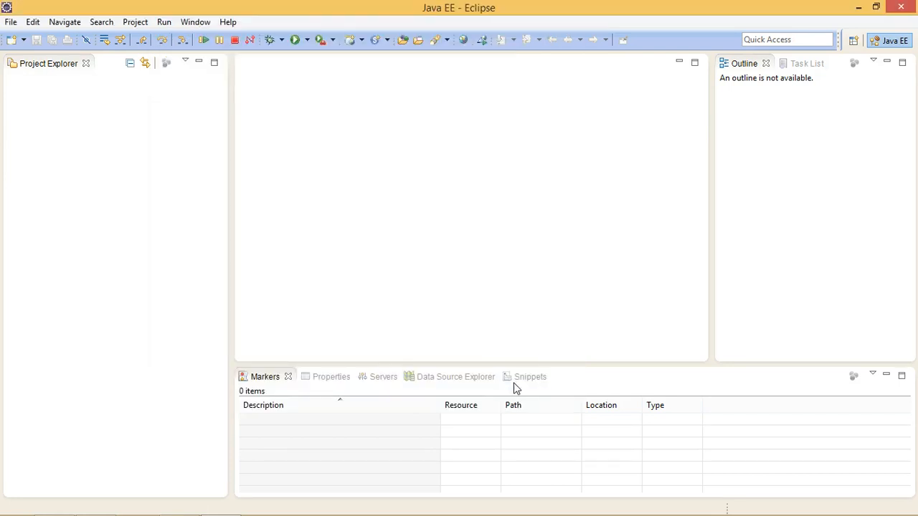